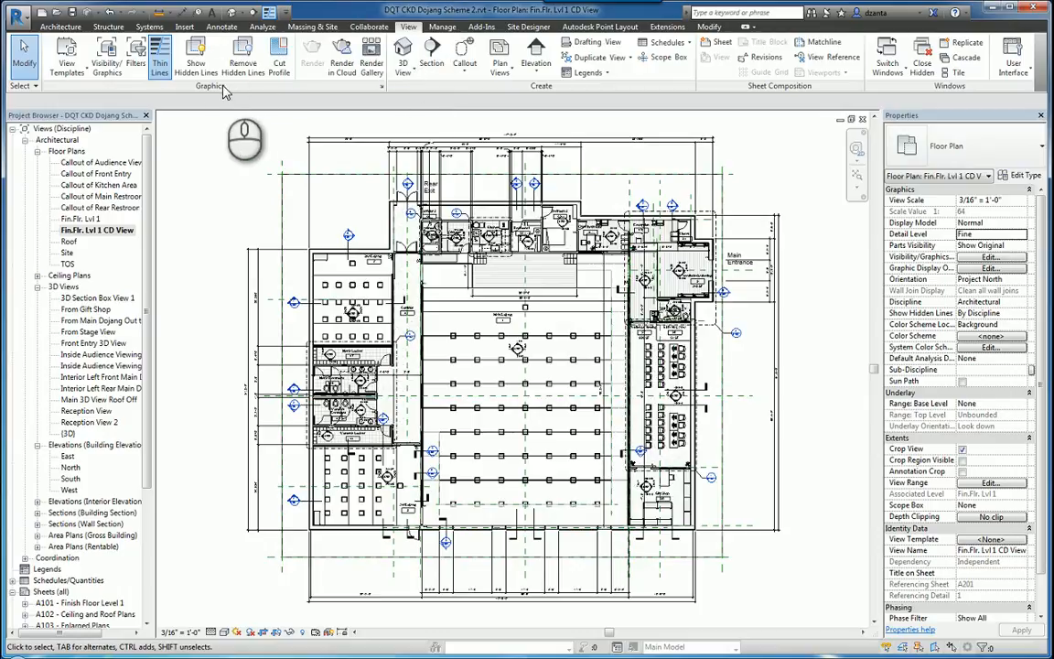
mouse_move(106, 51)
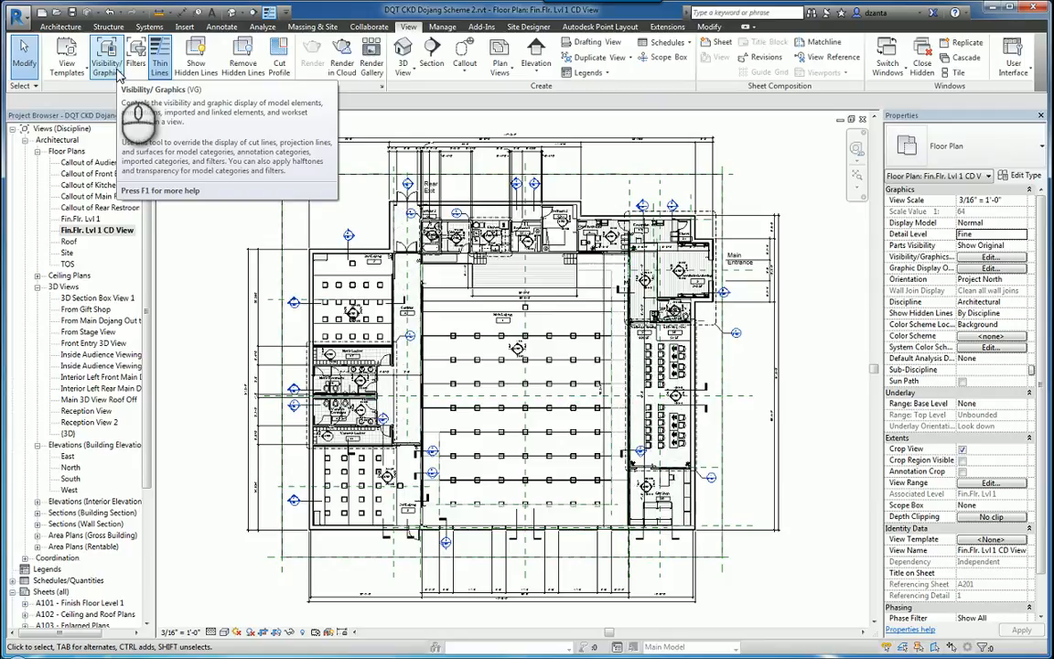
Bring up the Visibility/Graphic Overrides for the Level 1 CD floor plan
left_click(106, 55)
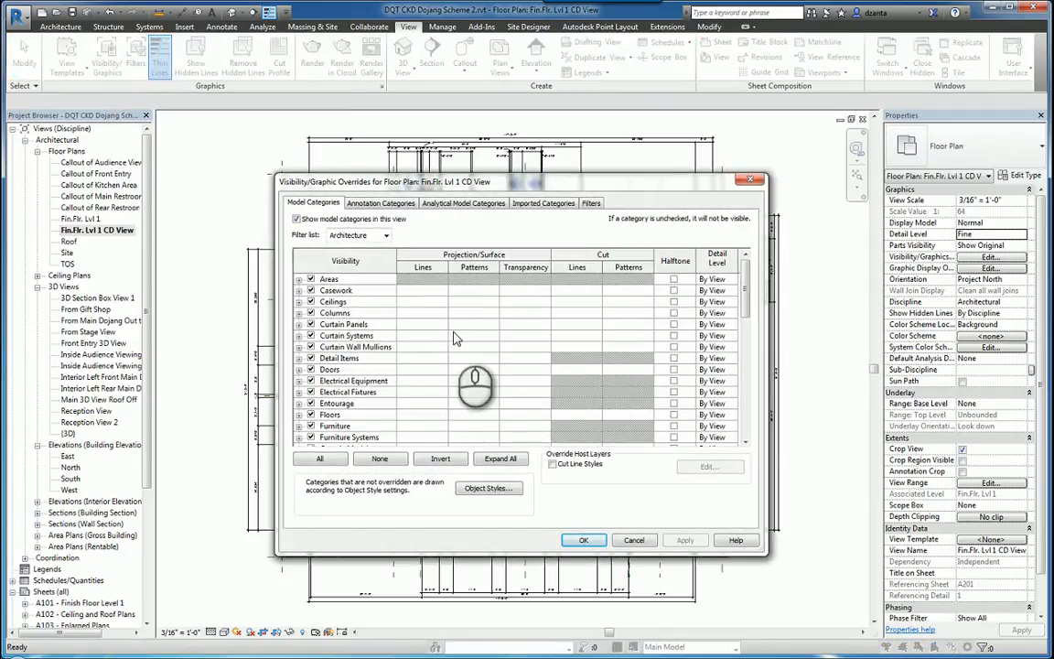
mouse_move(449, 306)
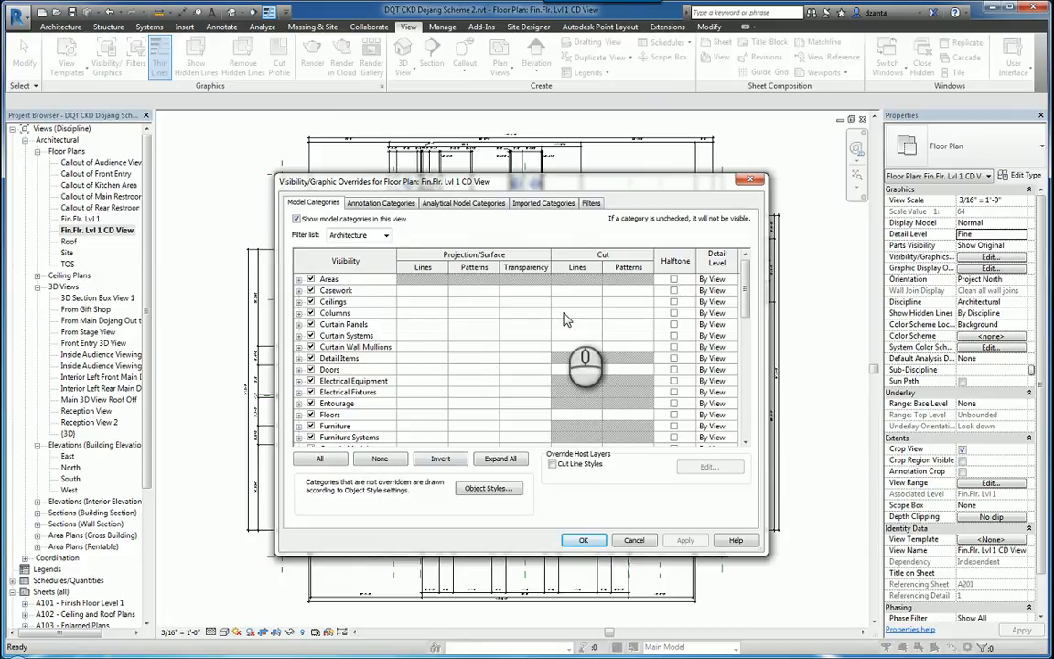
mouse_move(613, 296)
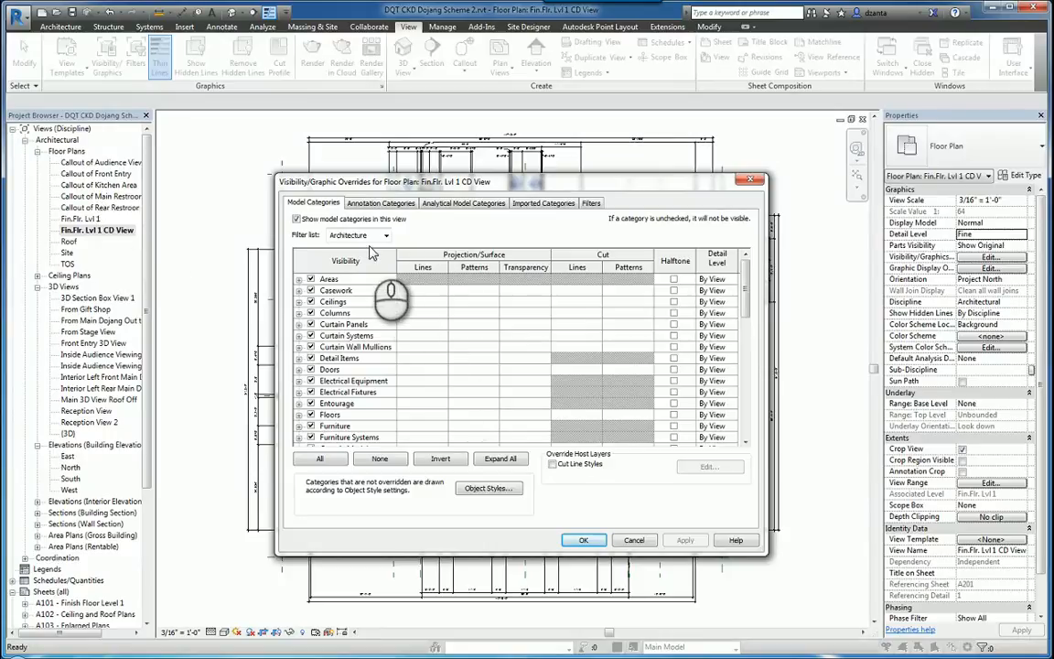
mouse_move(339, 208)
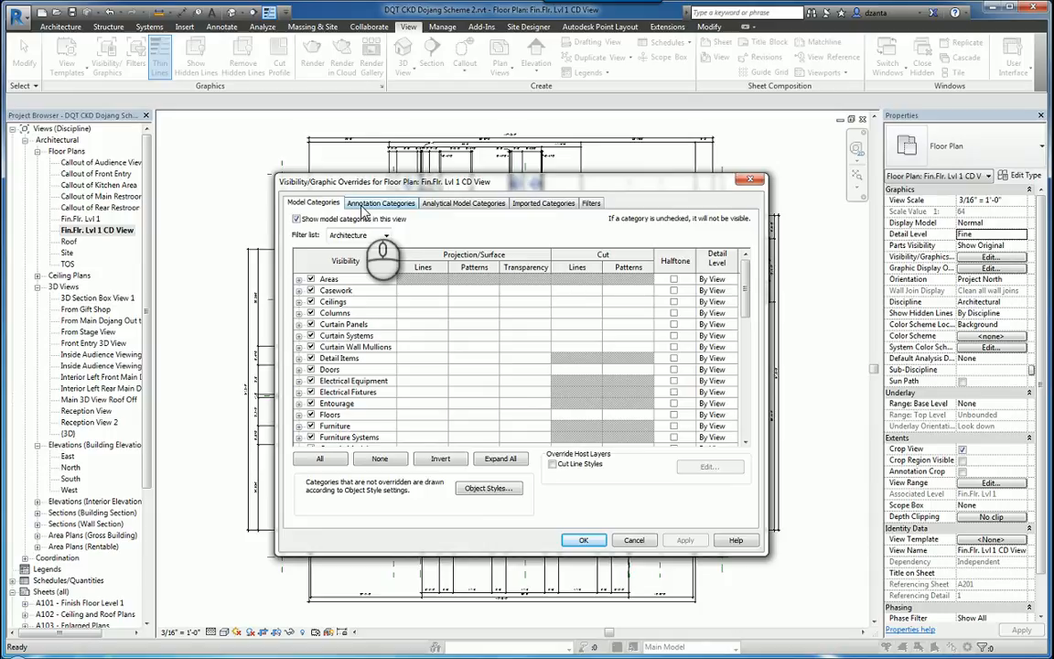
left_click(381, 201)
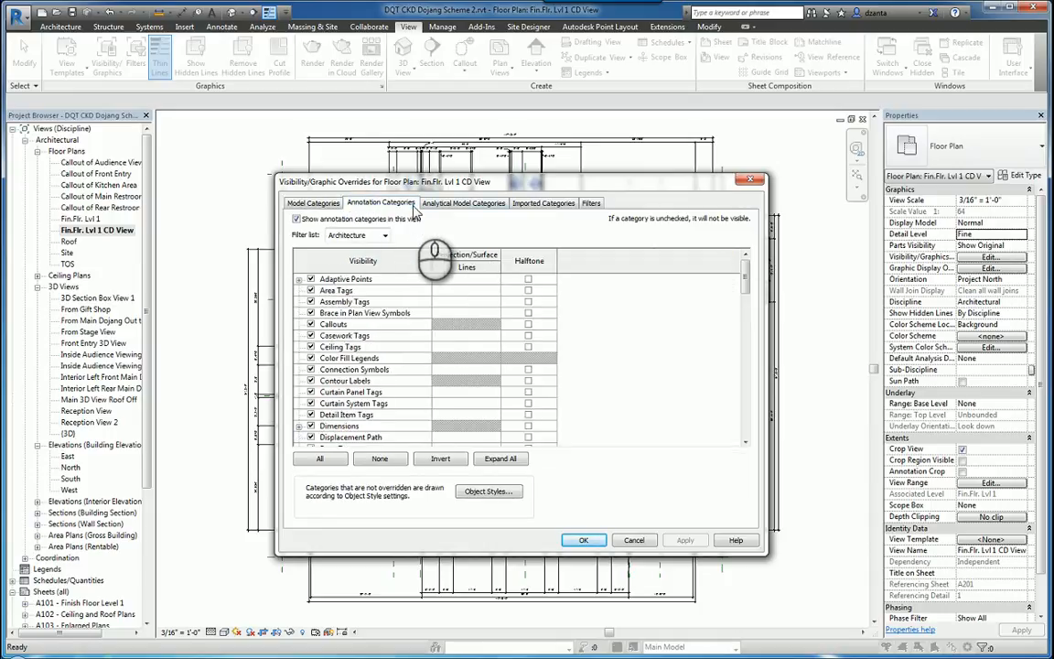
left_click(463, 201)
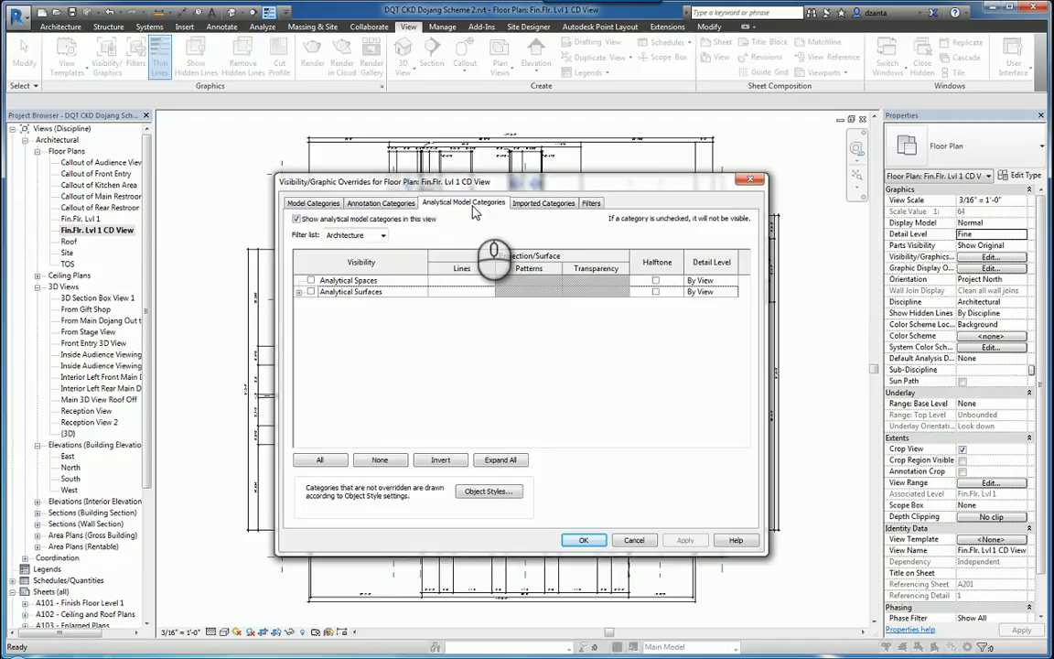
left_click(542, 201)
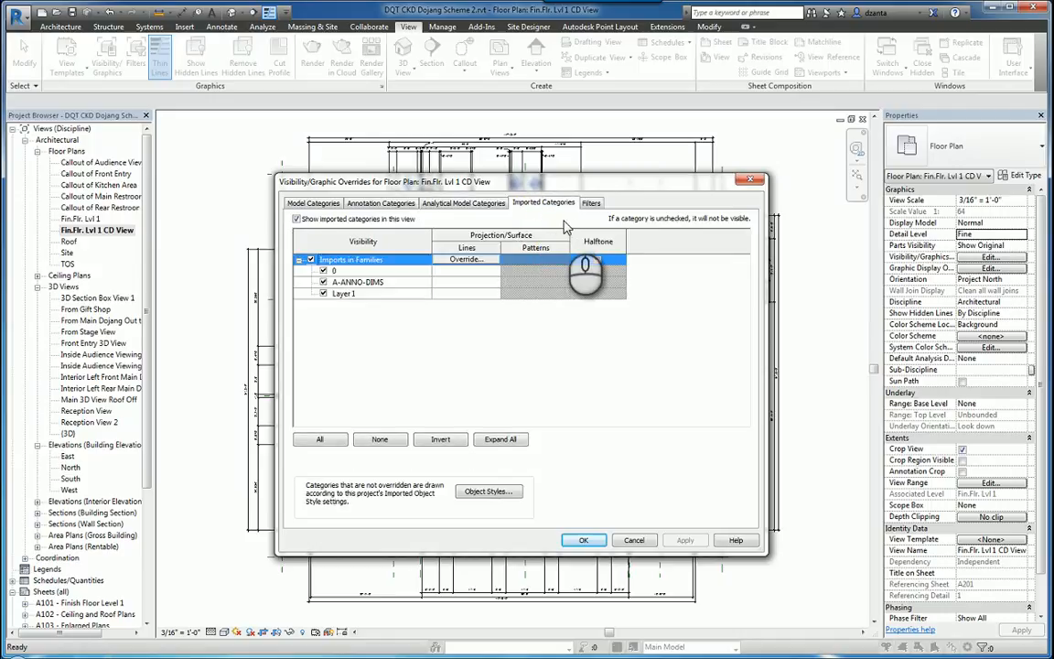
left_click(589, 202)
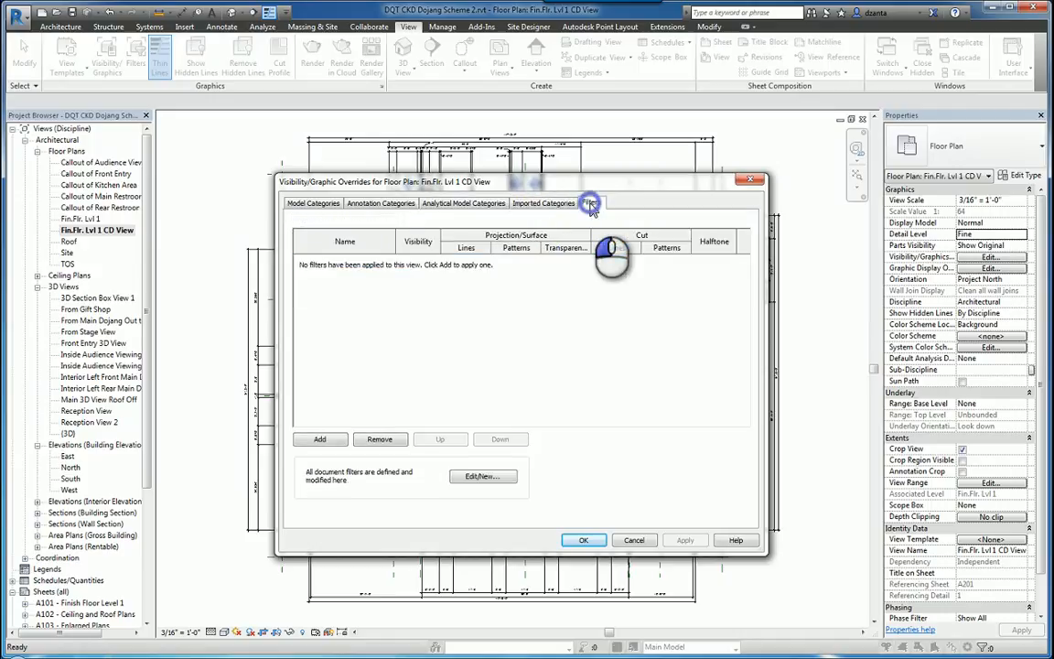
left_click(592, 202)
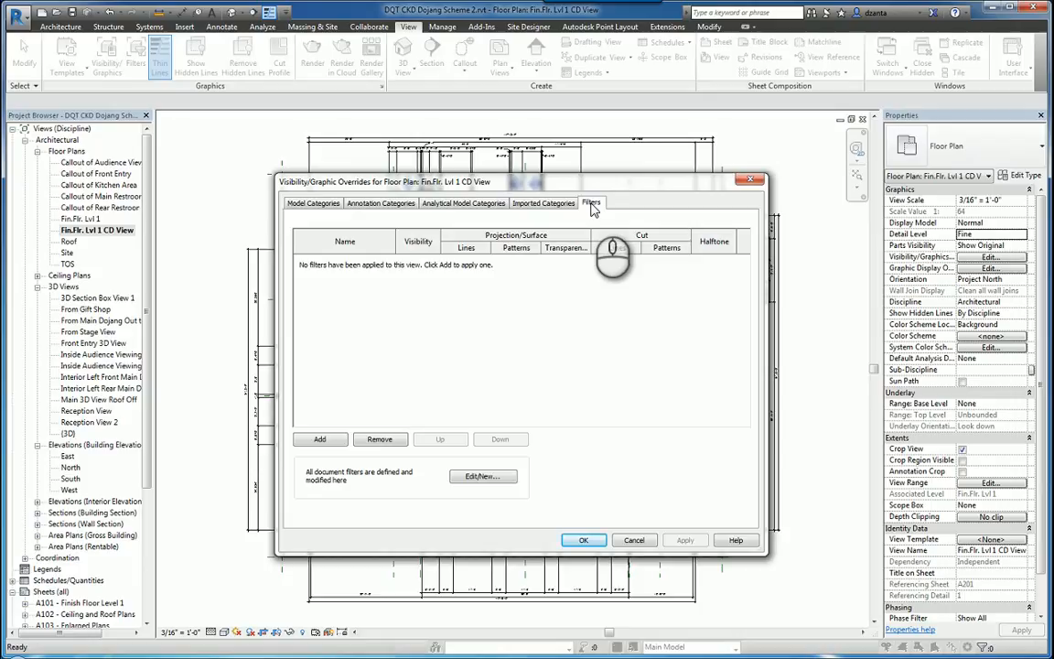
mouse_move(639, 208)
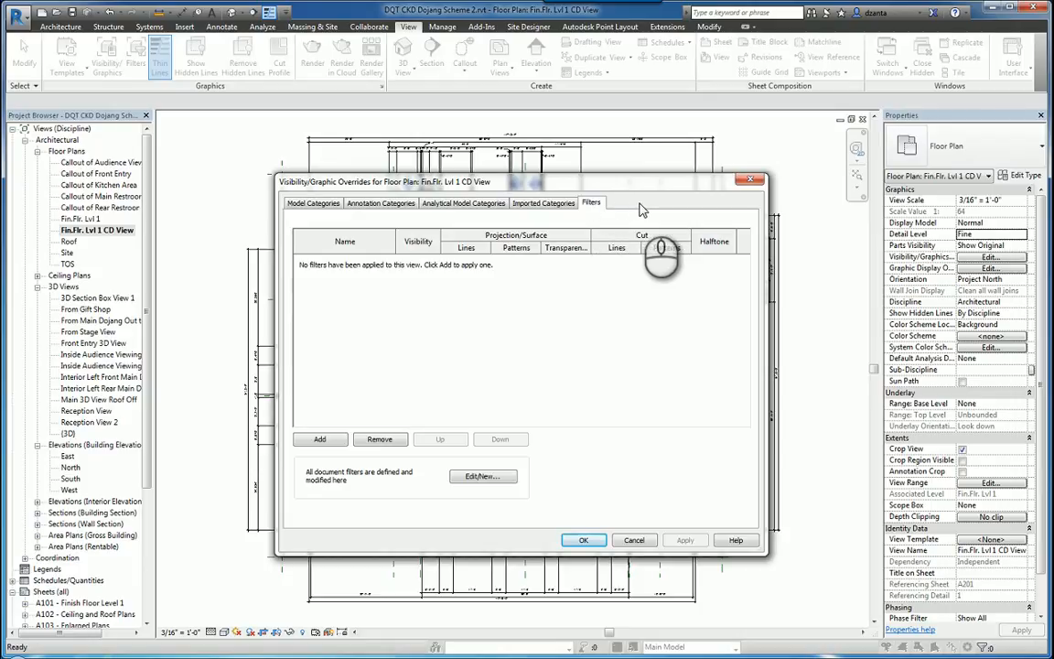
left_click(313, 201)
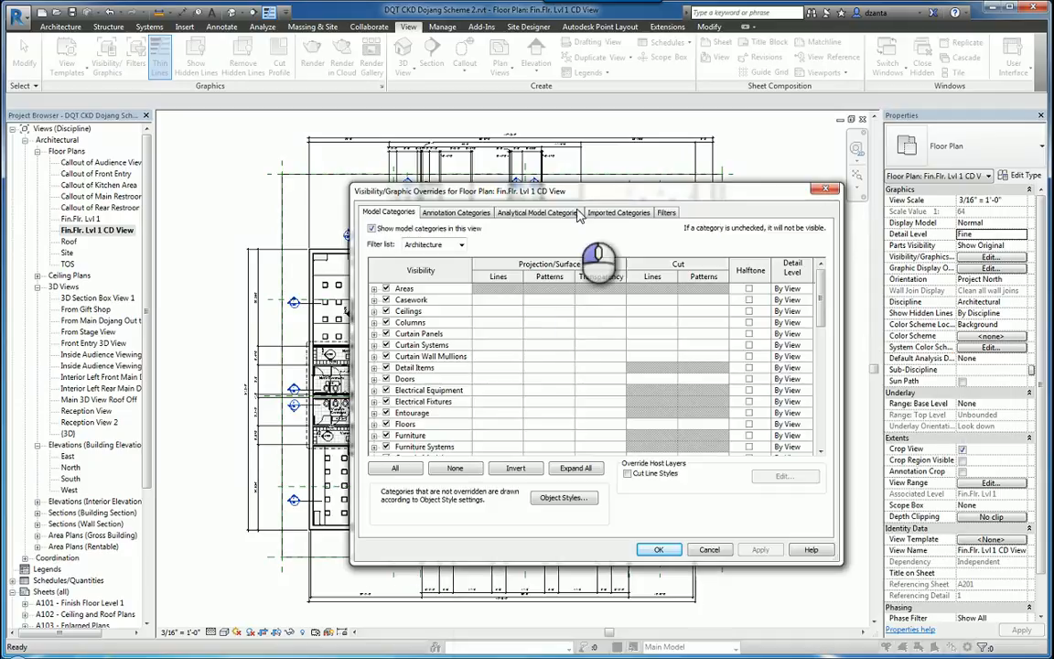
Select the Furniture row in Model Categories so its Override buttons appear
left_click(410, 435)
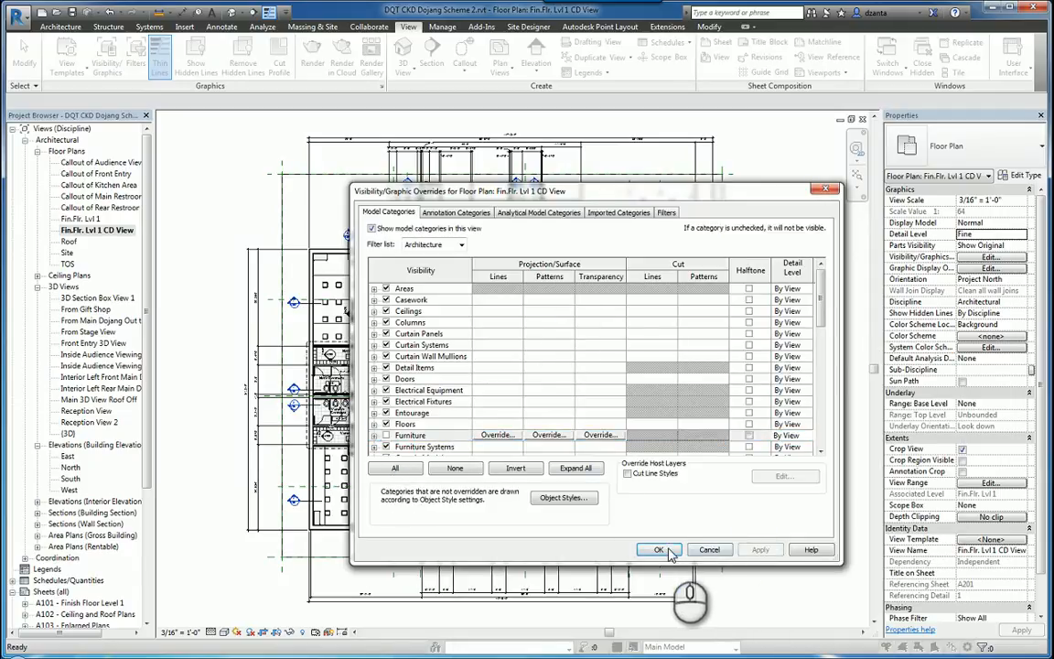
left_click(659, 549)
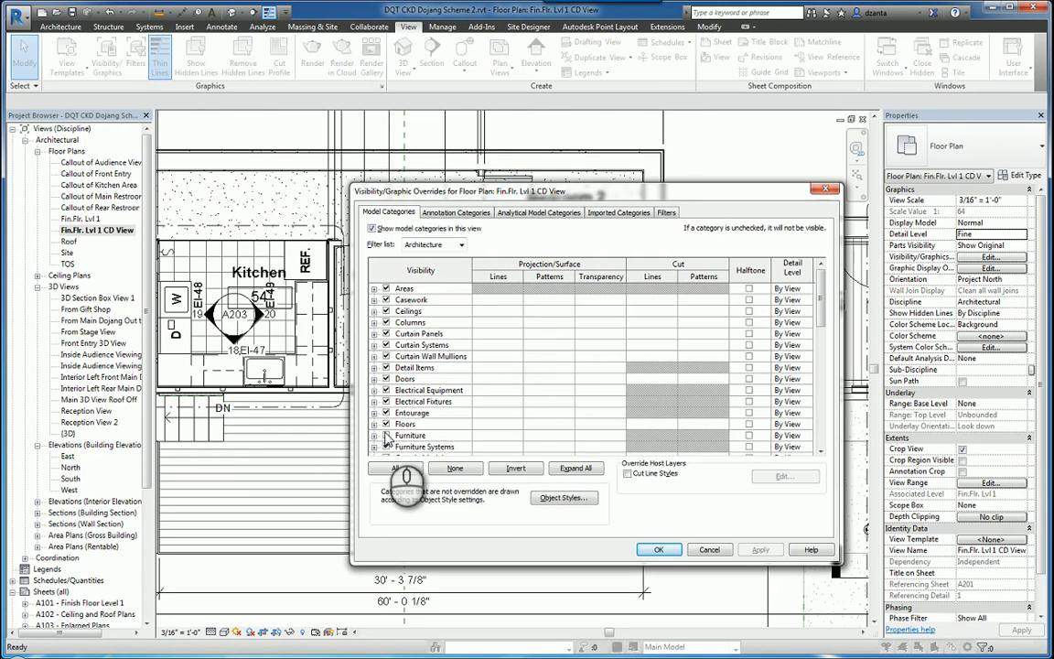
left_click(410, 435)
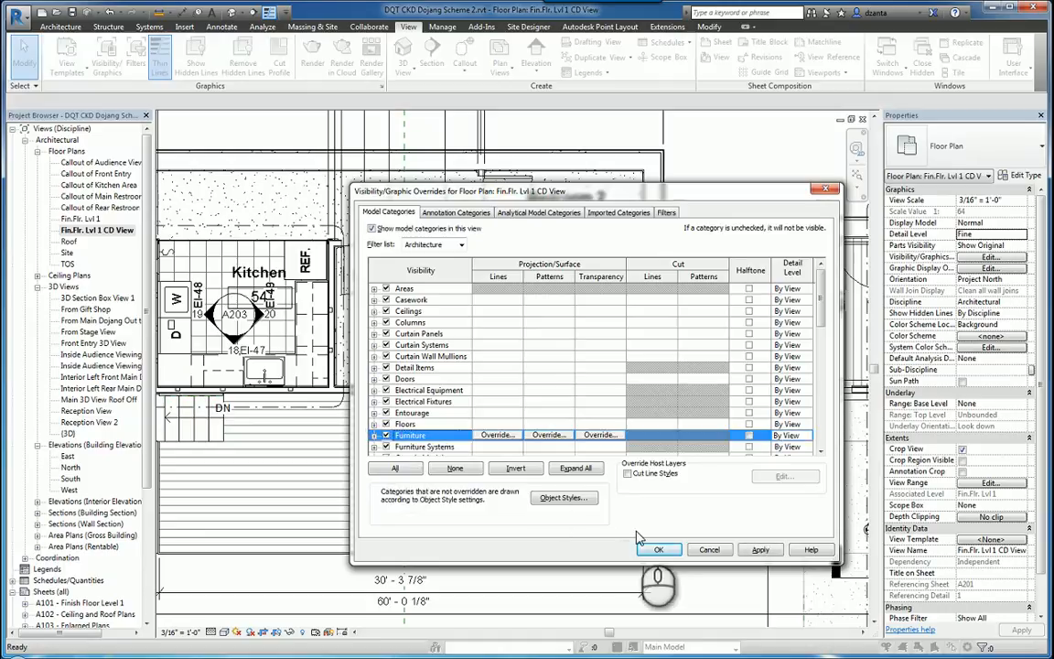
left_click(659, 549)
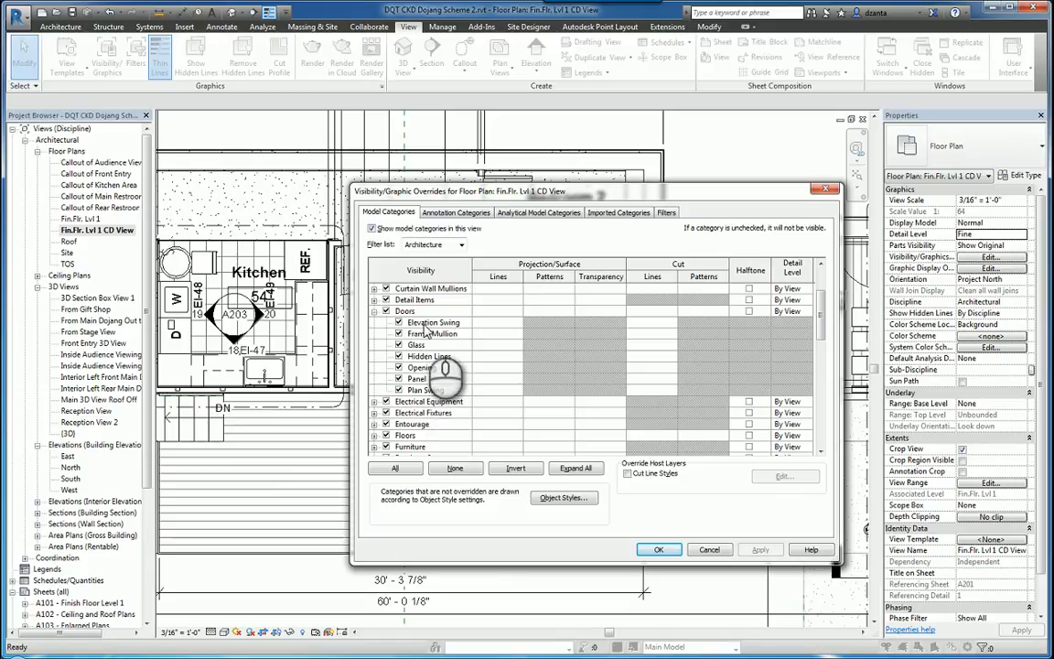
mouse_move(425, 330)
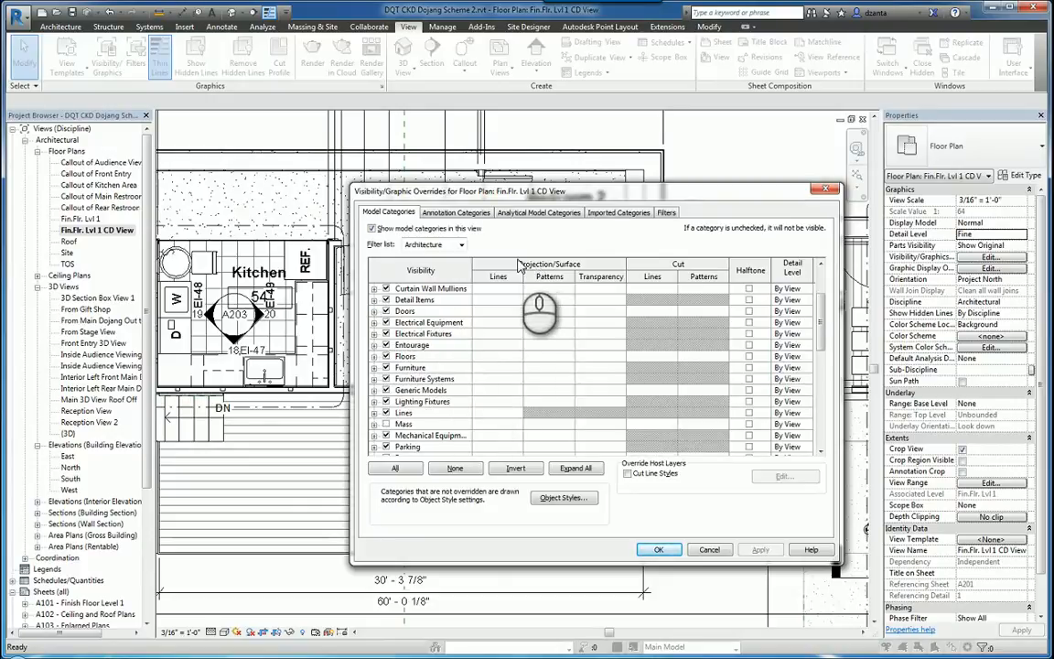
mouse_move(560, 320)
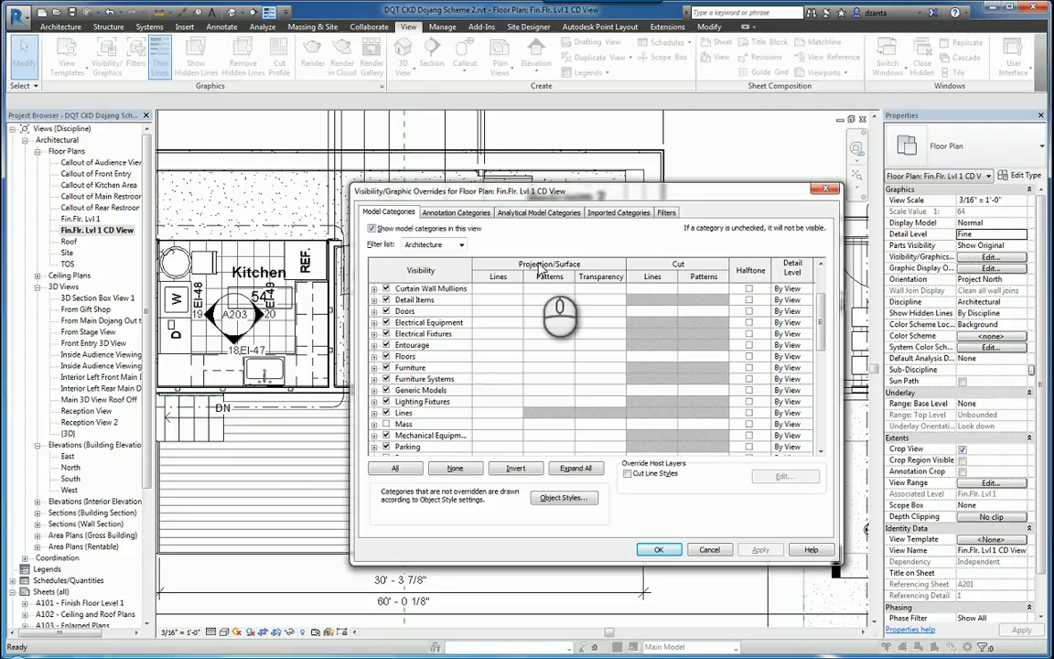
mouse_move(571, 333)
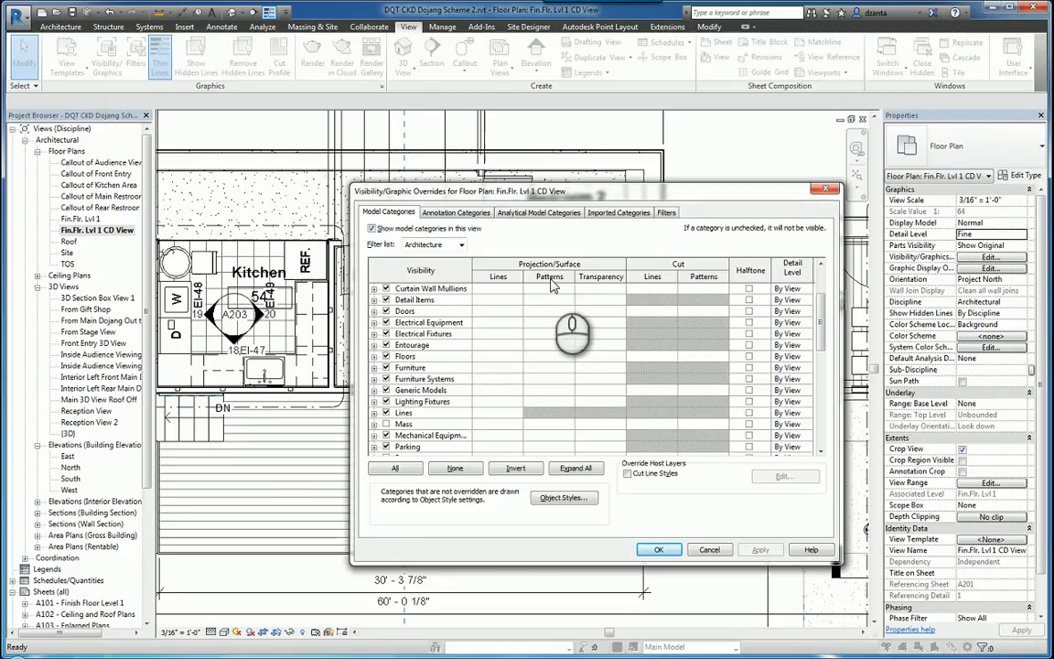
mouse_move(509, 289)
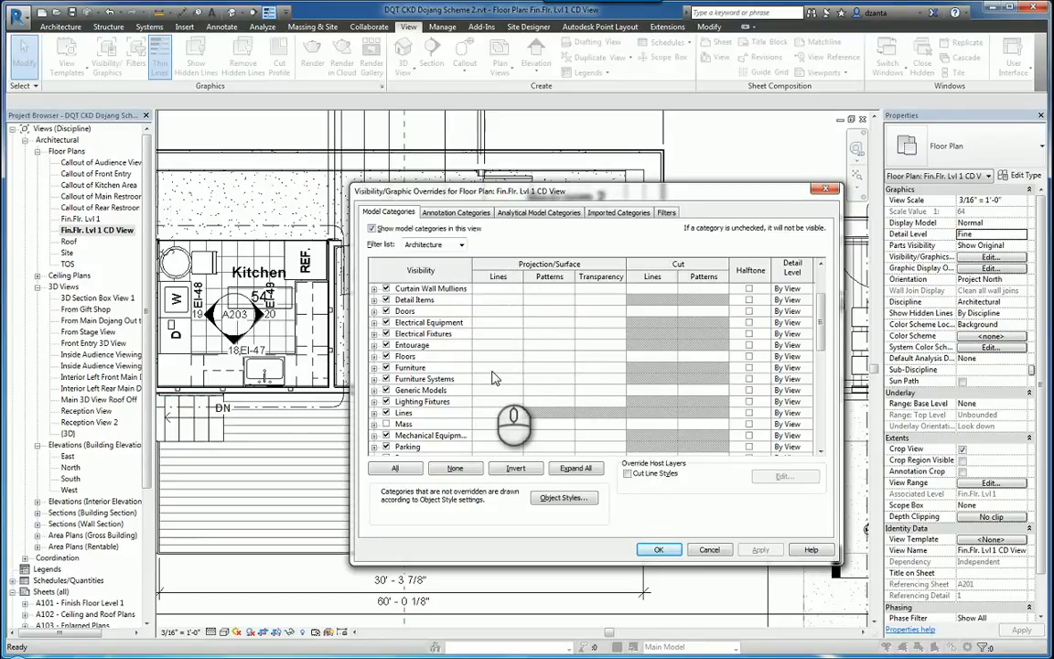
mouse_move(501, 374)
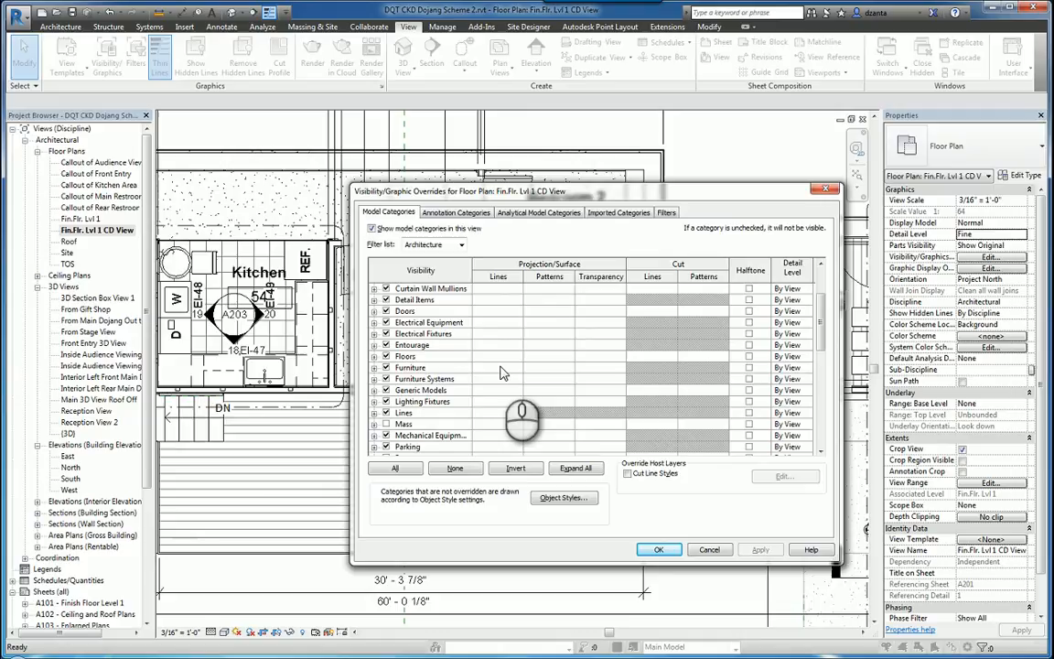
Override Furniture projection lines with orange colour and a dashed pattern, and apply it to the view
left_click(498, 366)
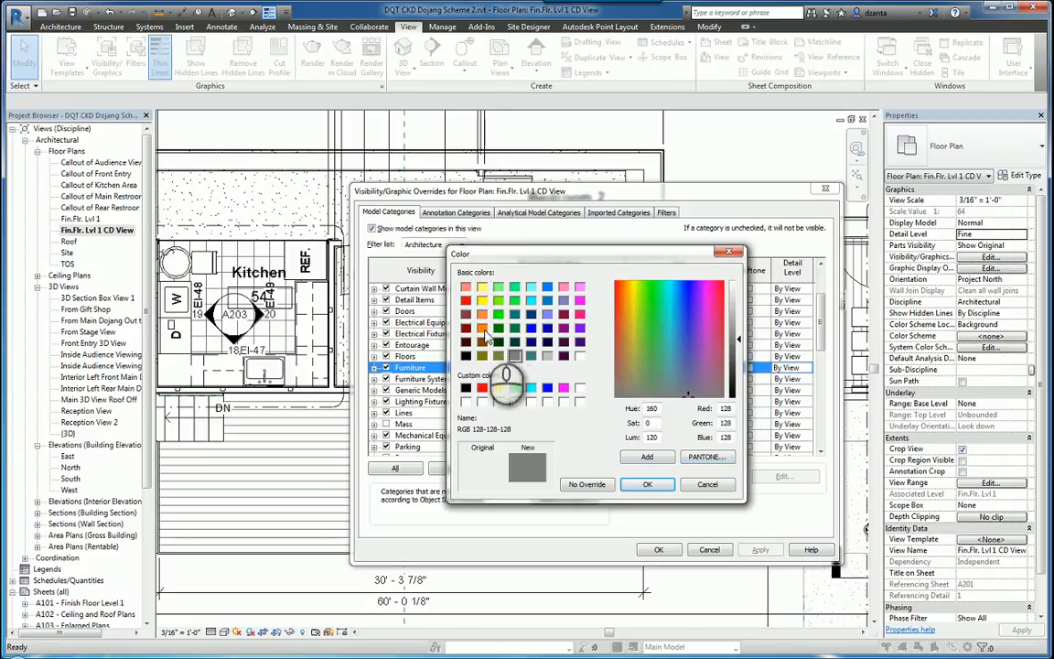
left_click(648, 483)
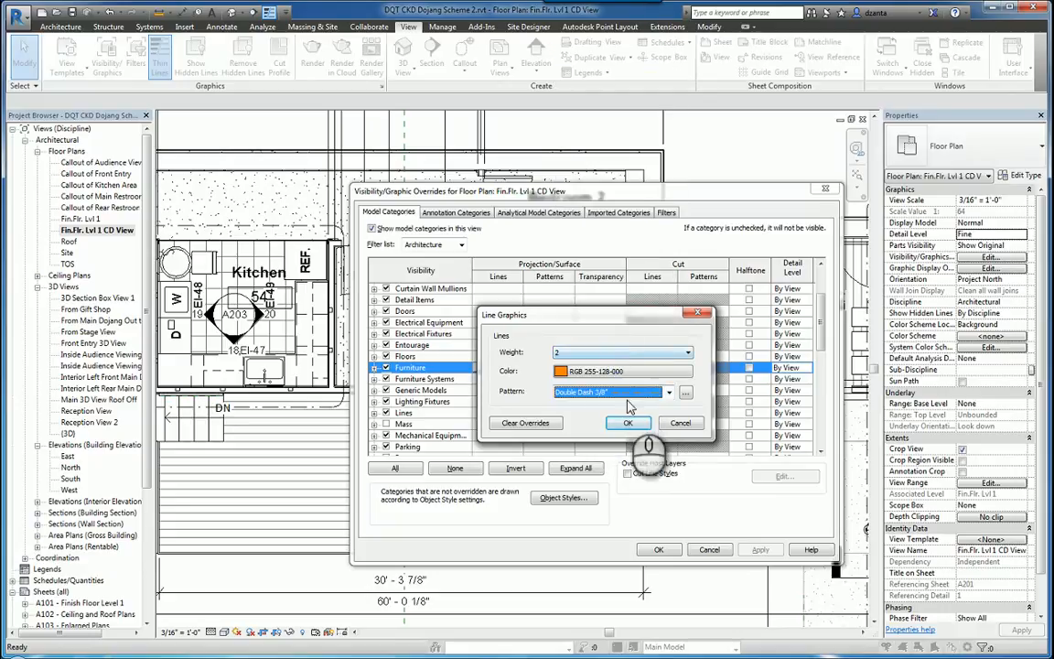
left_click(630, 423)
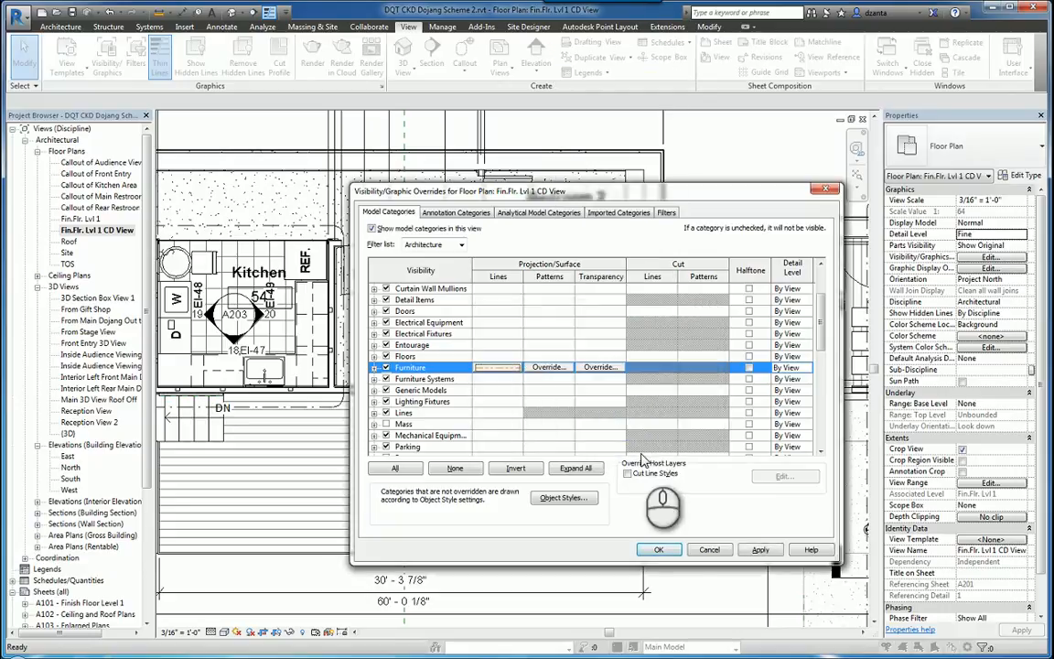
left_click(659, 549)
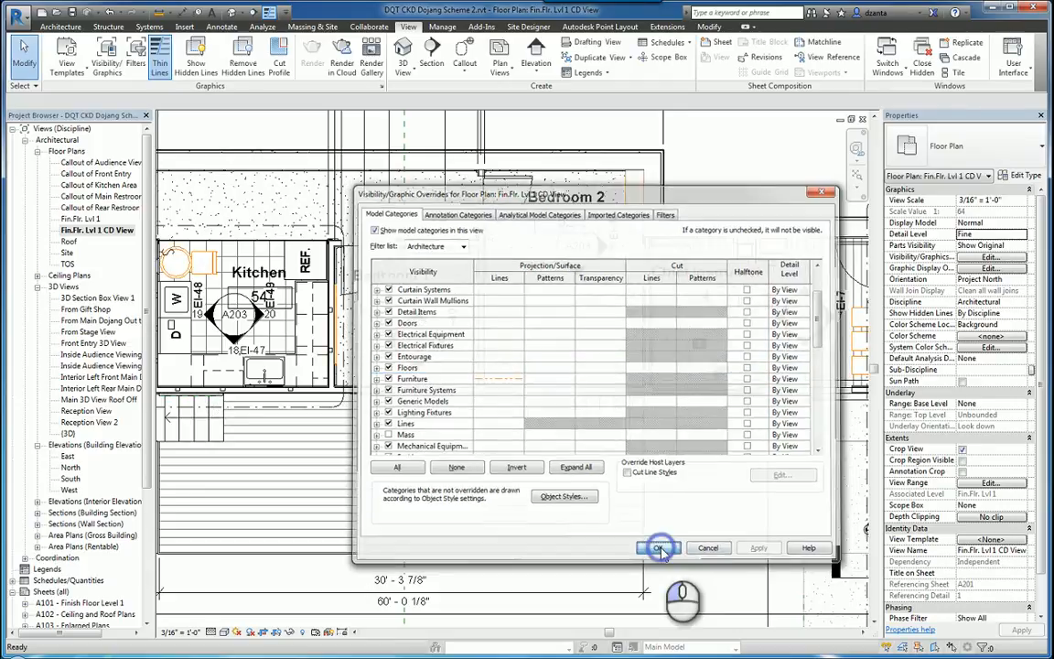
left_click(659, 548)
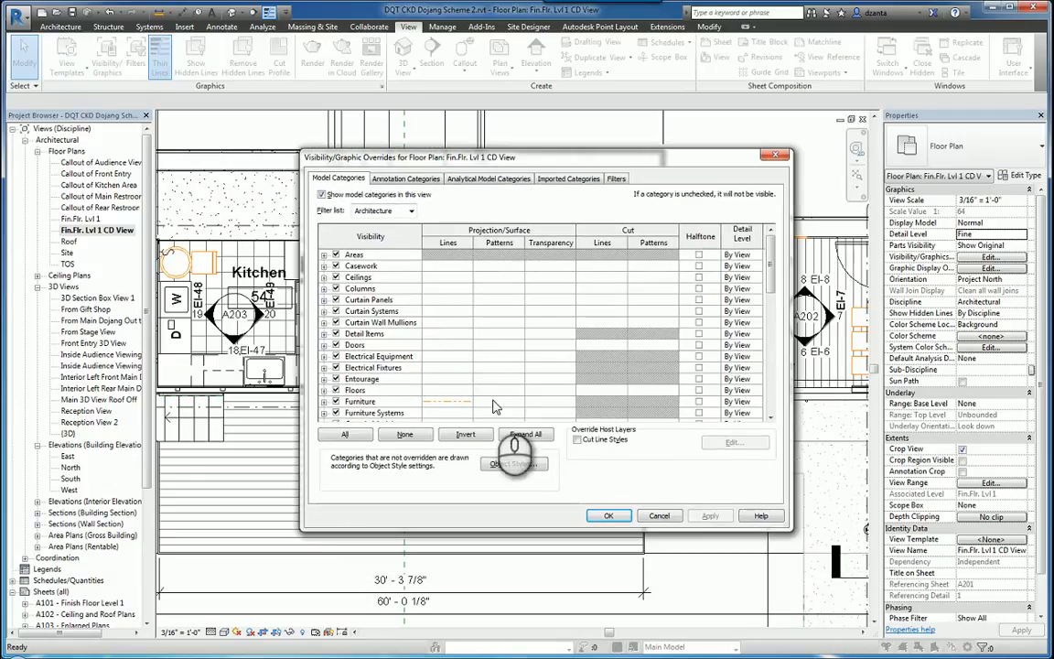
mouse_move(501, 408)
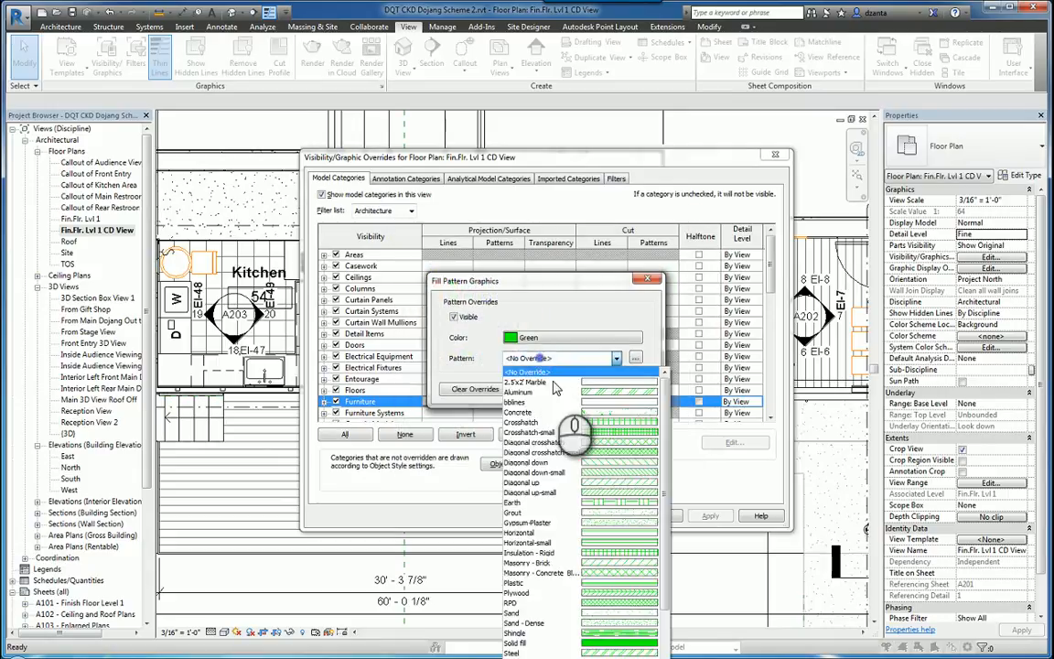
Give Furniture projection patterns a green diagonal hatch fill and apply it
left_click(531, 432)
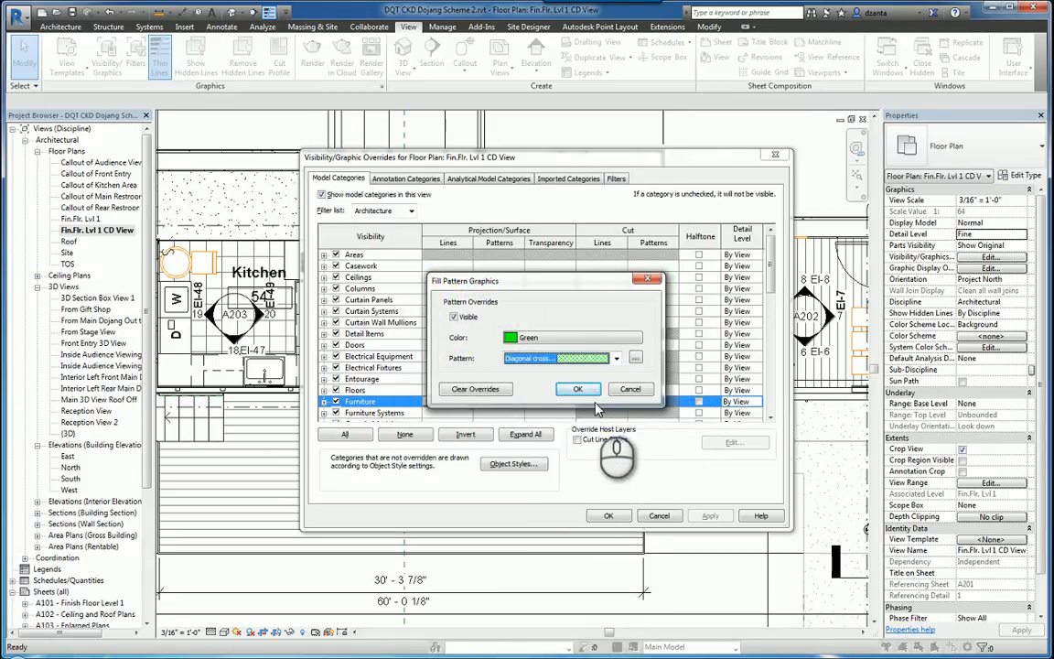
left_click(578, 388)
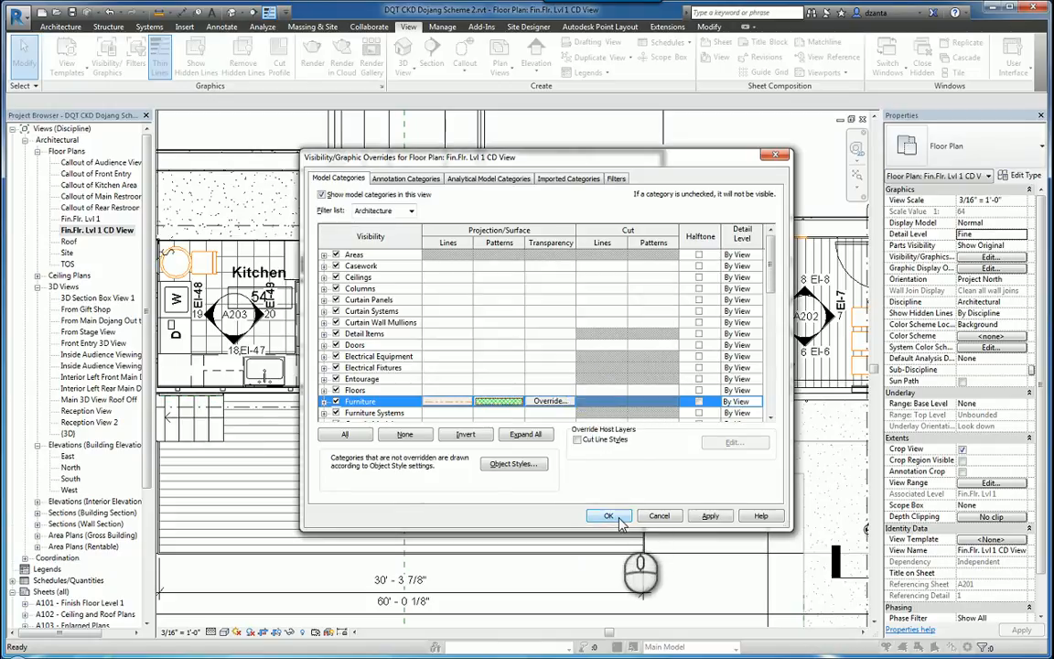
left_click(607, 516)
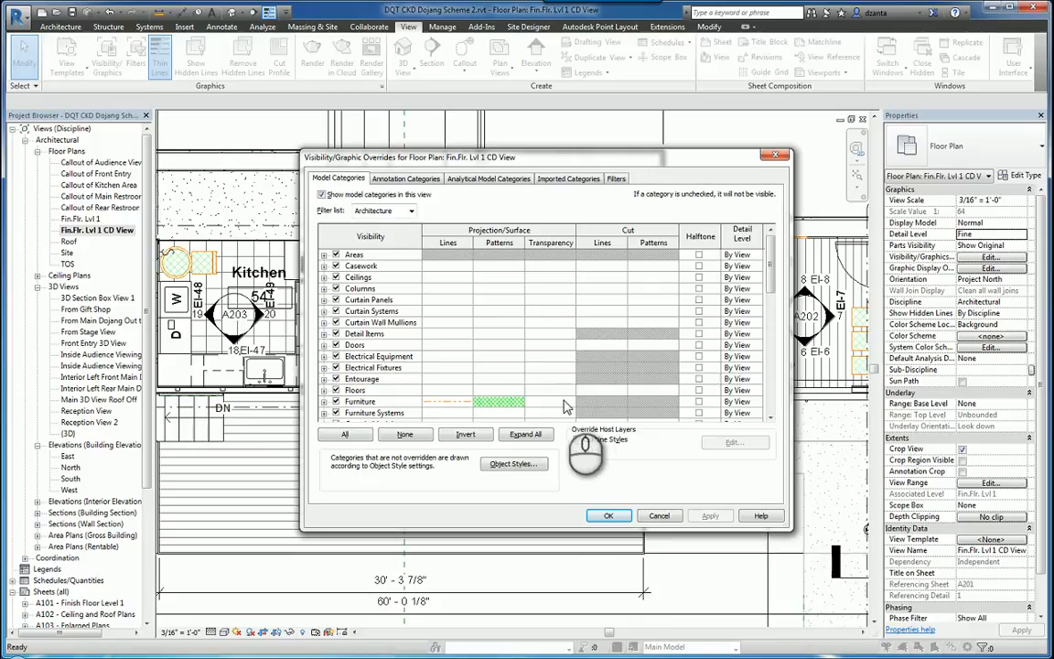
left_click(549, 400)
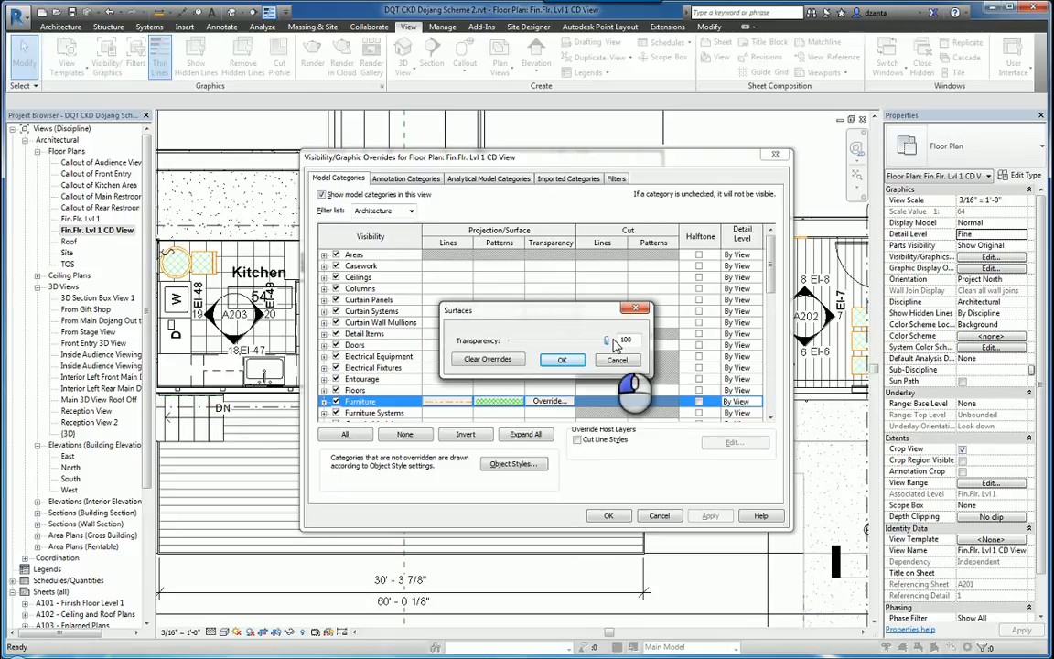
Set the Furniture fill transparency to 25% and apply the overrides to the plan
left_click_drag(608, 339, 542, 338)
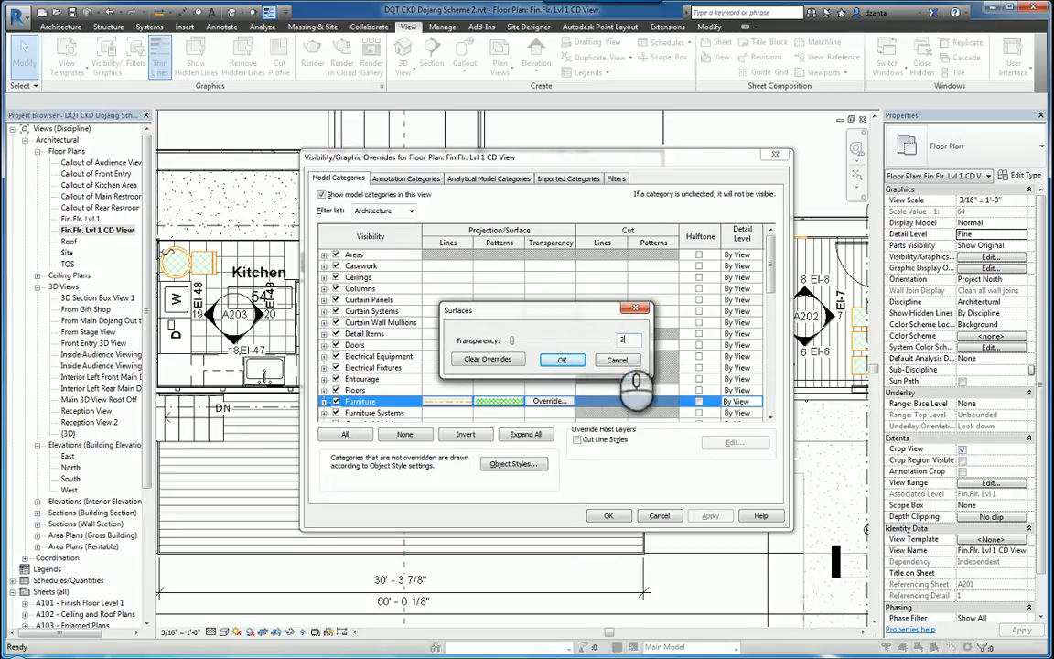
left_click(561, 359)
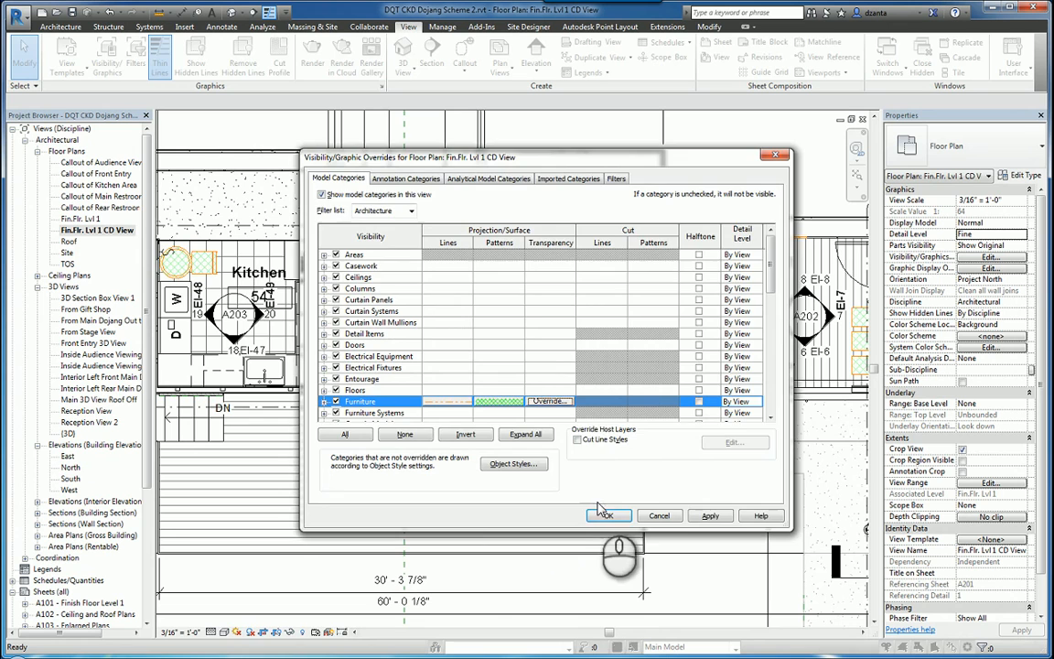
left_click(607, 516)
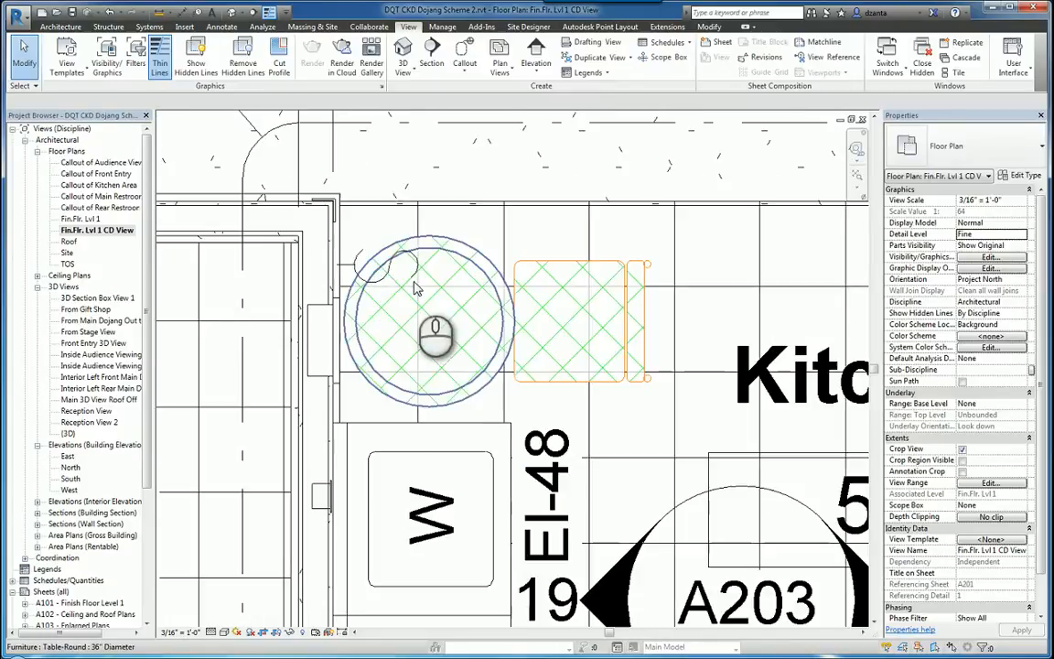
mouse_move(437, 395)
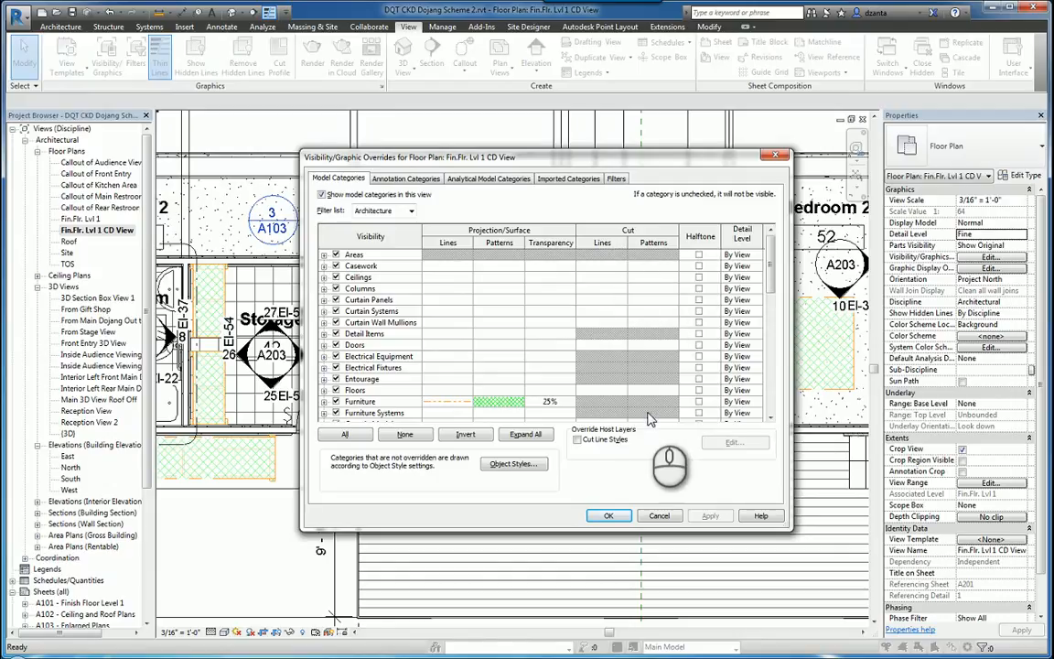
mouse_move(607, 412)
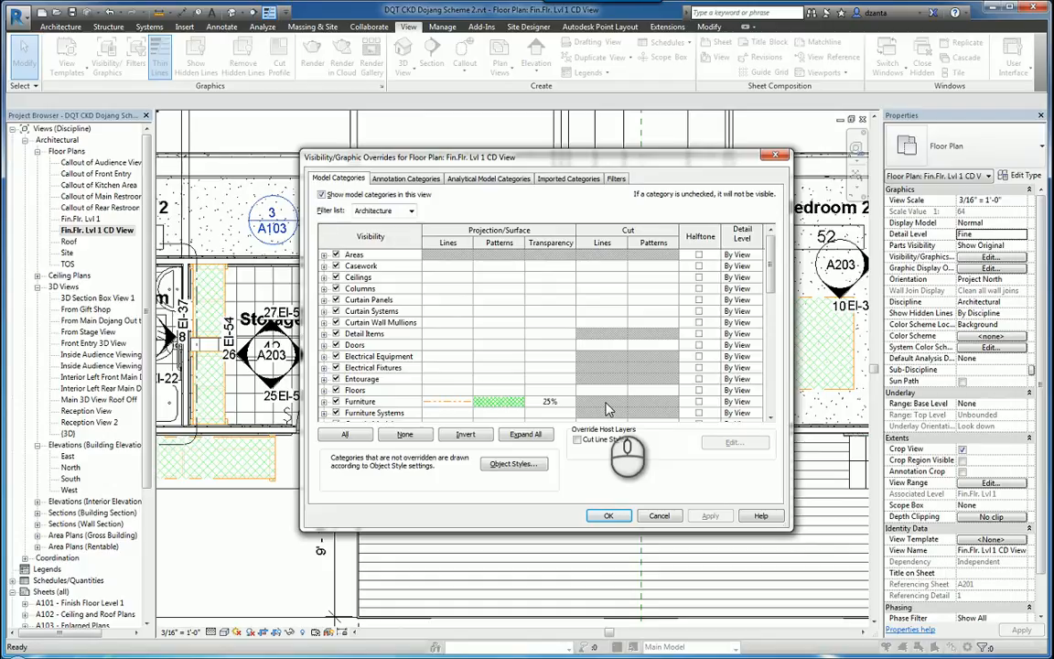
mouse_move(613, 410)
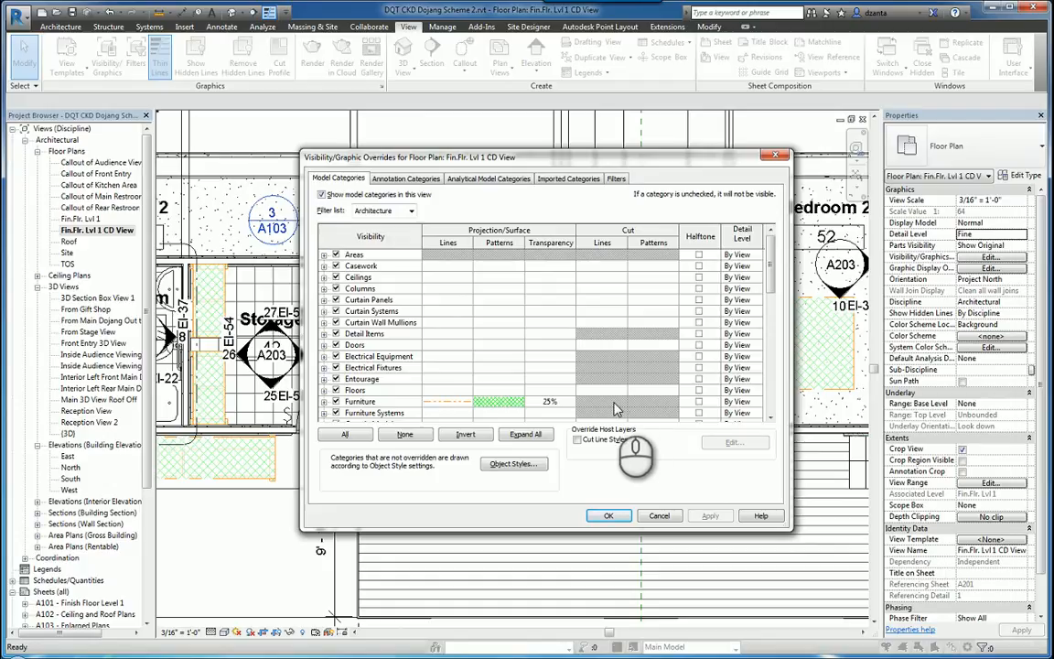
mouse_move(633, 406)
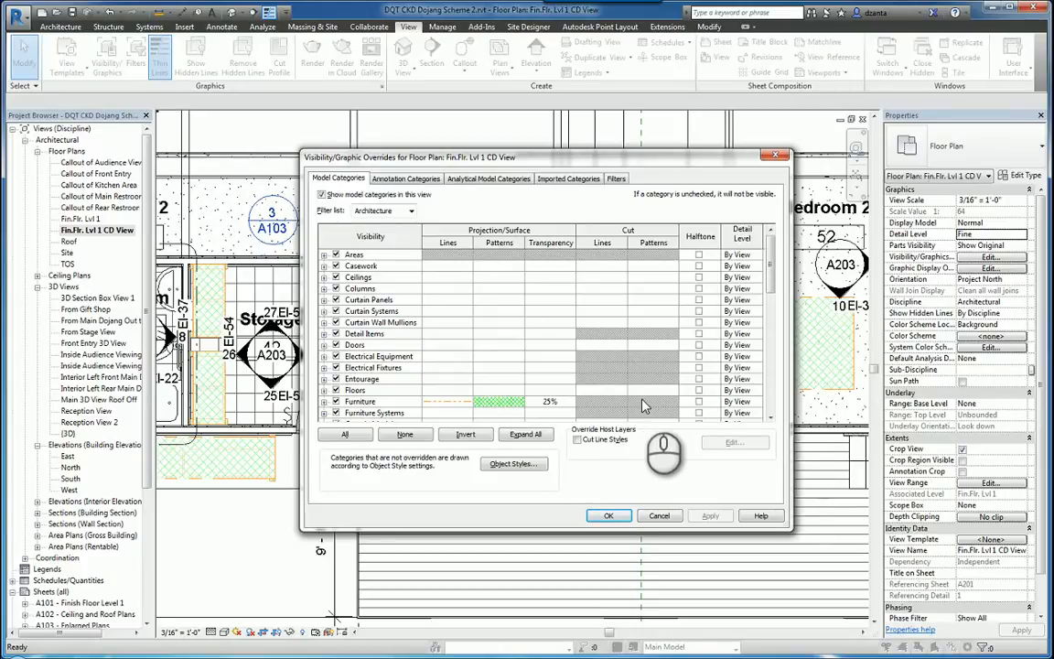
mouse_move(631, 417)
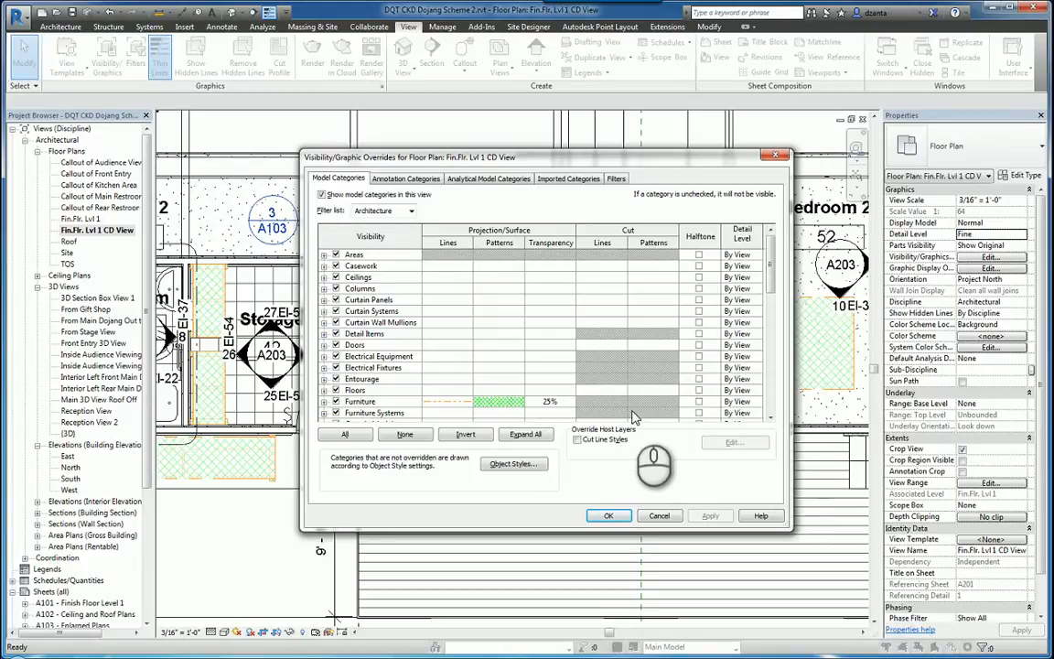
mouse_move(637, 406)
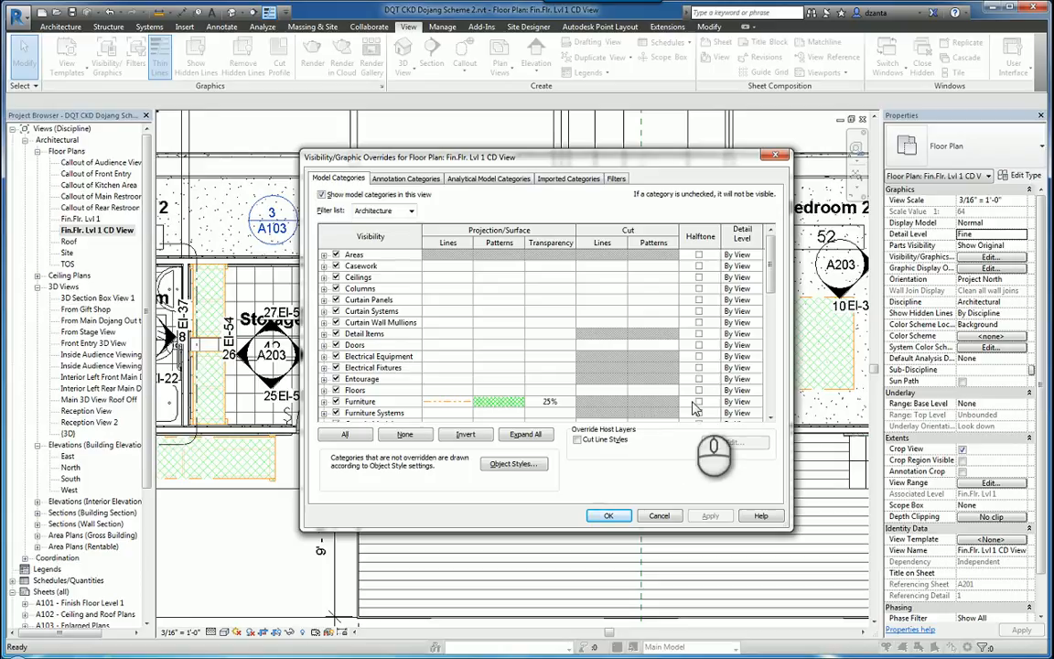
mouse_move(697, 408)
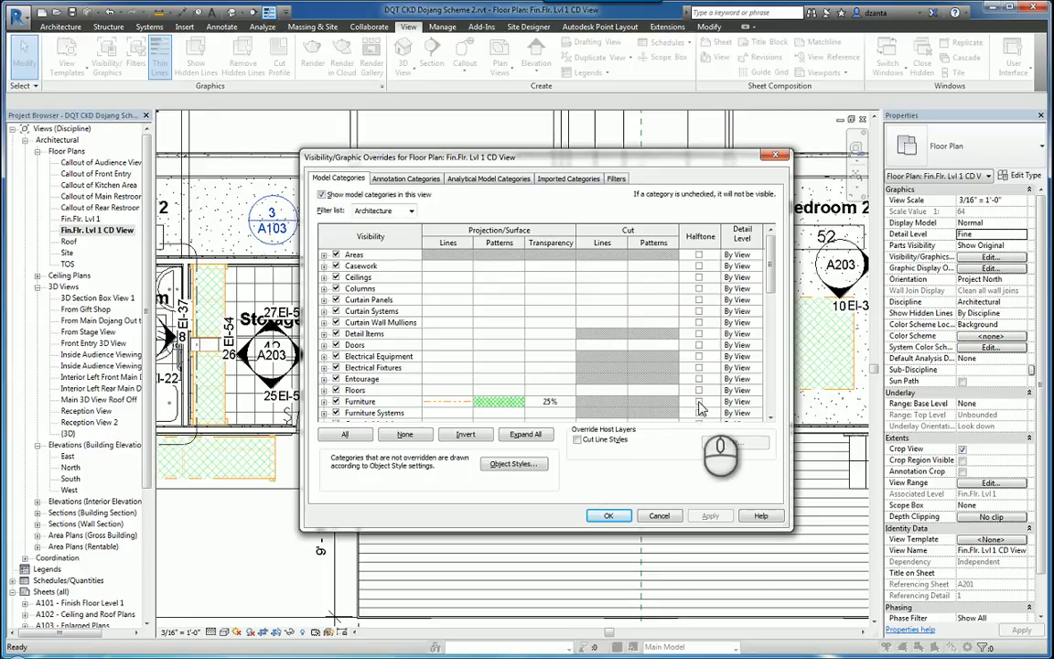
Turn on Halftone for Furniture and apply it to the floor plan
left_click(359, 401)
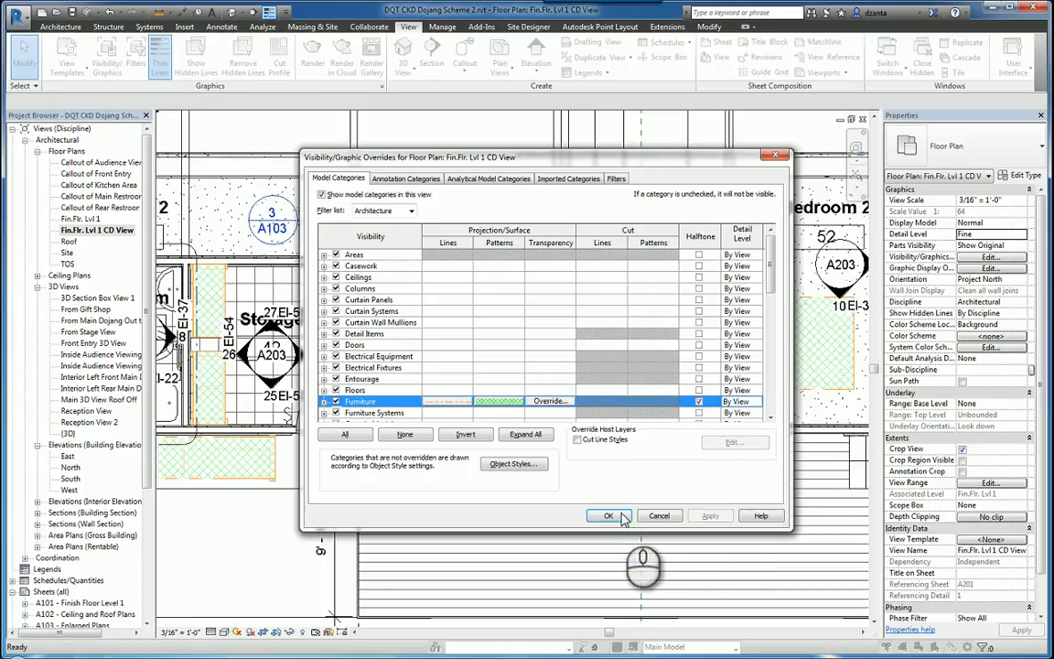
left_click(608, 516)
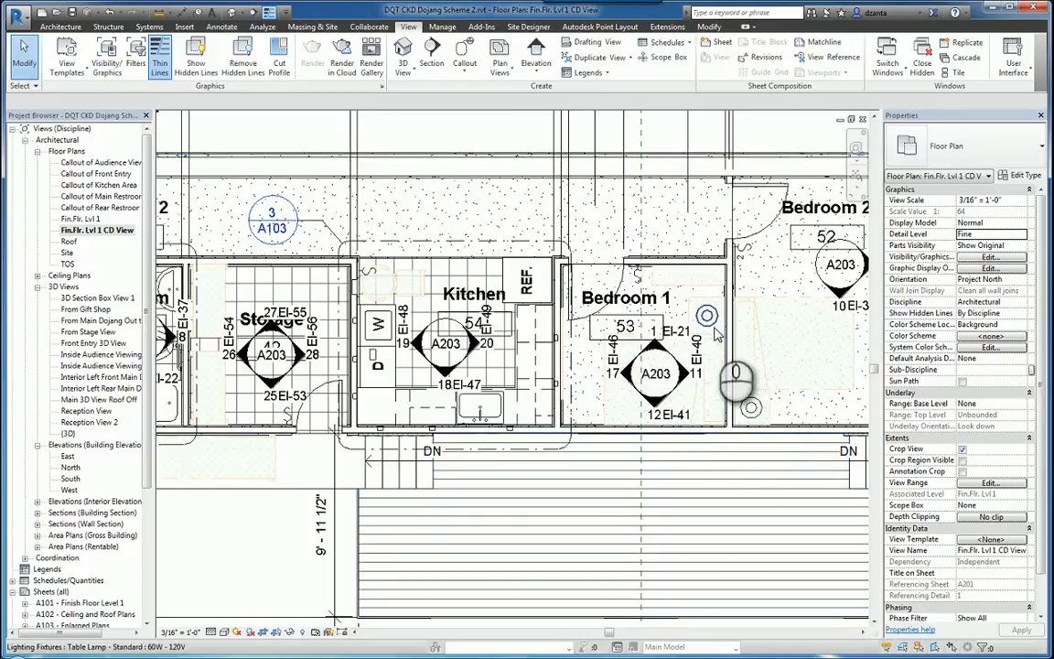
Review Halftone/Underlay brightness at 50 via Manage > Additional Settings, then close it
left_click(443, 26)
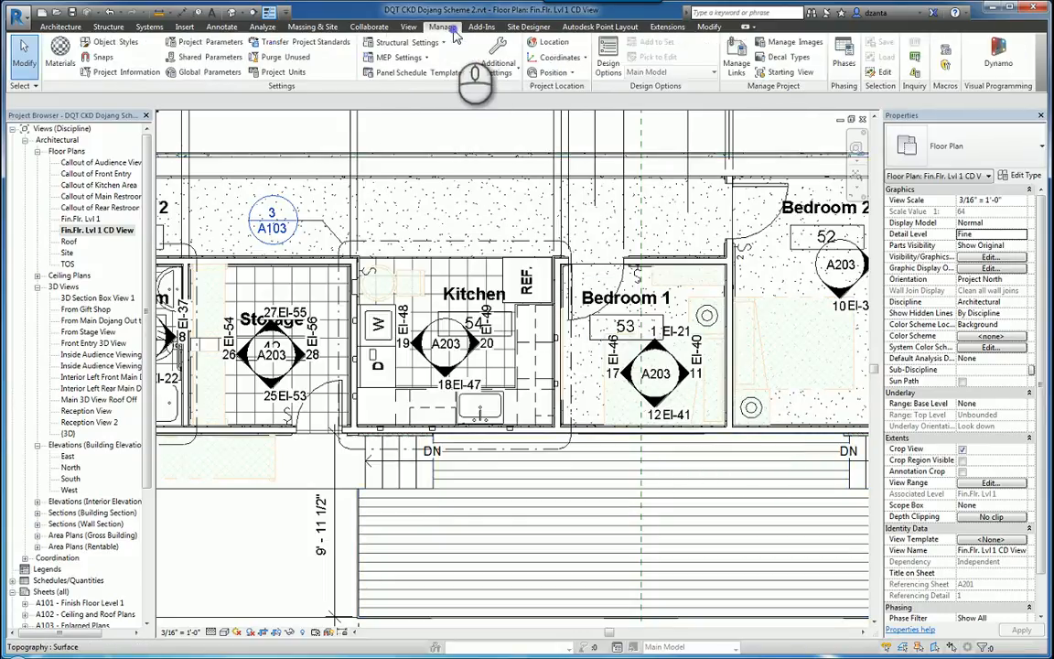
left_click(498, 57)
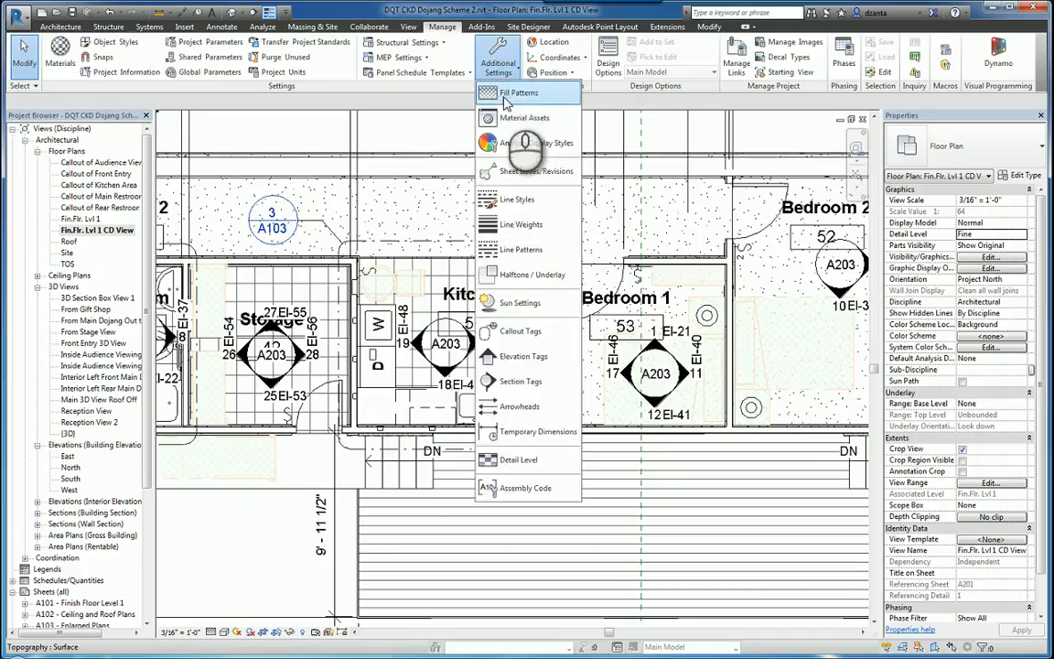
left_click(530, 274)
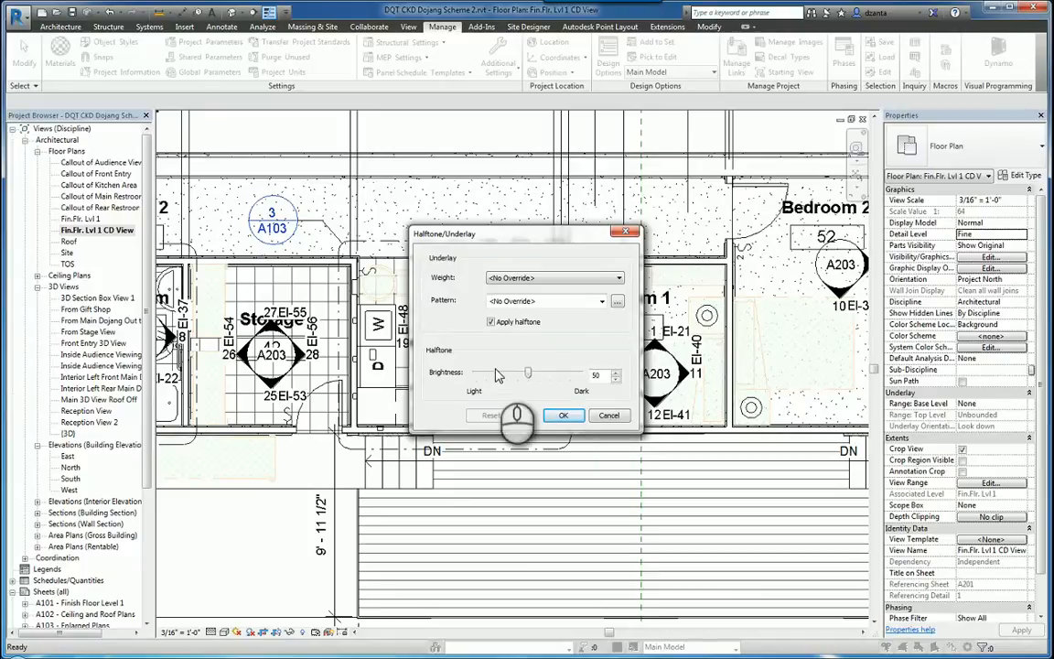
left_click_drag(516, 412, 540, 375)
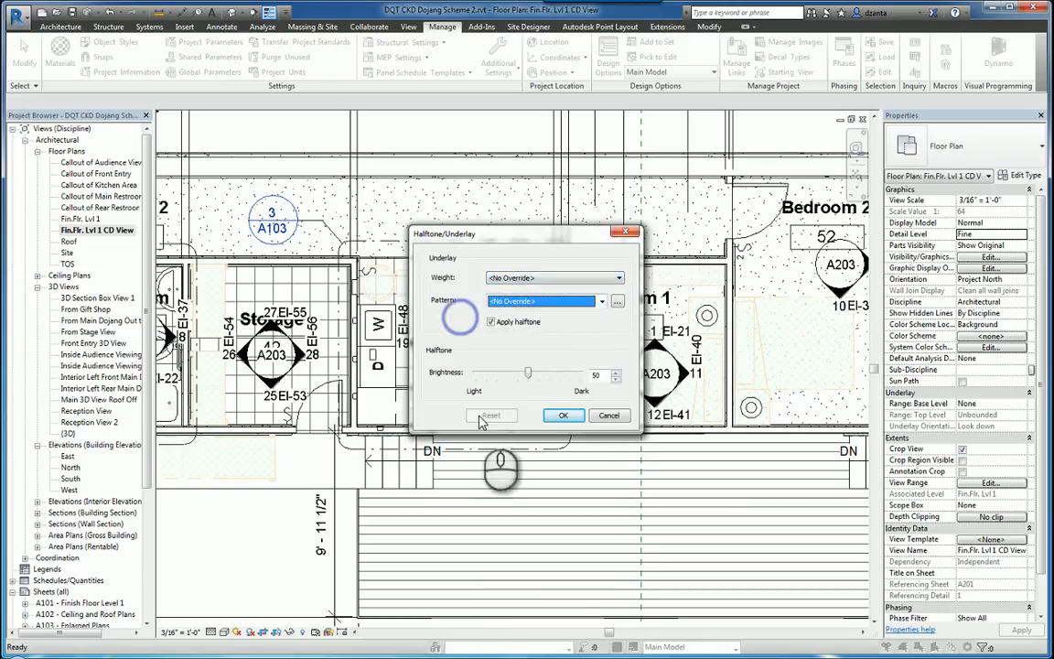
left_click(564, 413)
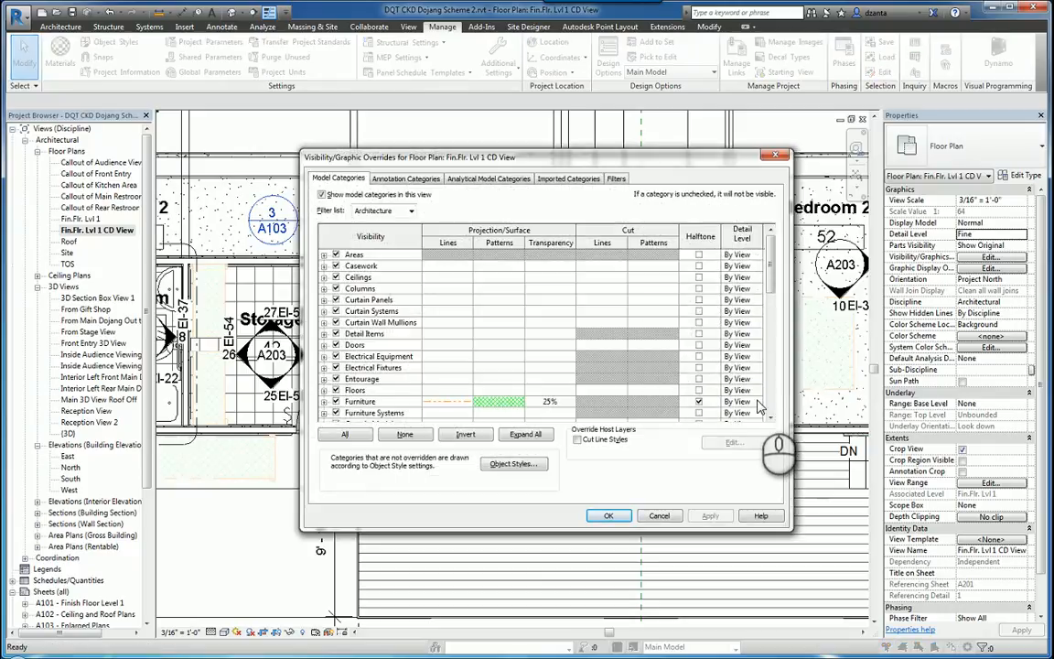
left_click(357, 401)
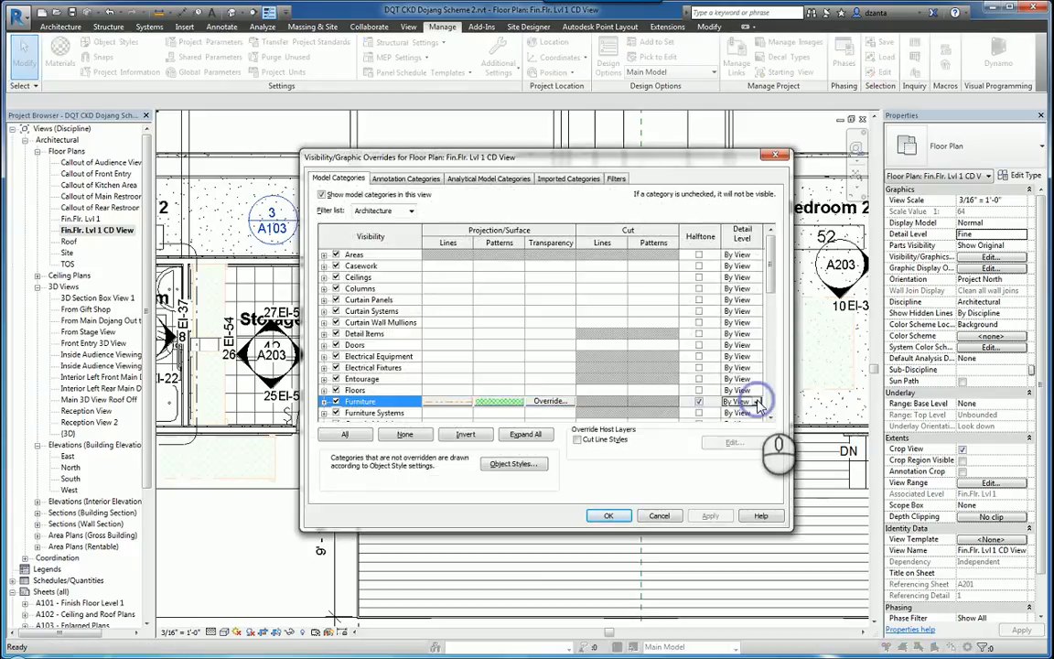
left_click(754, 400)
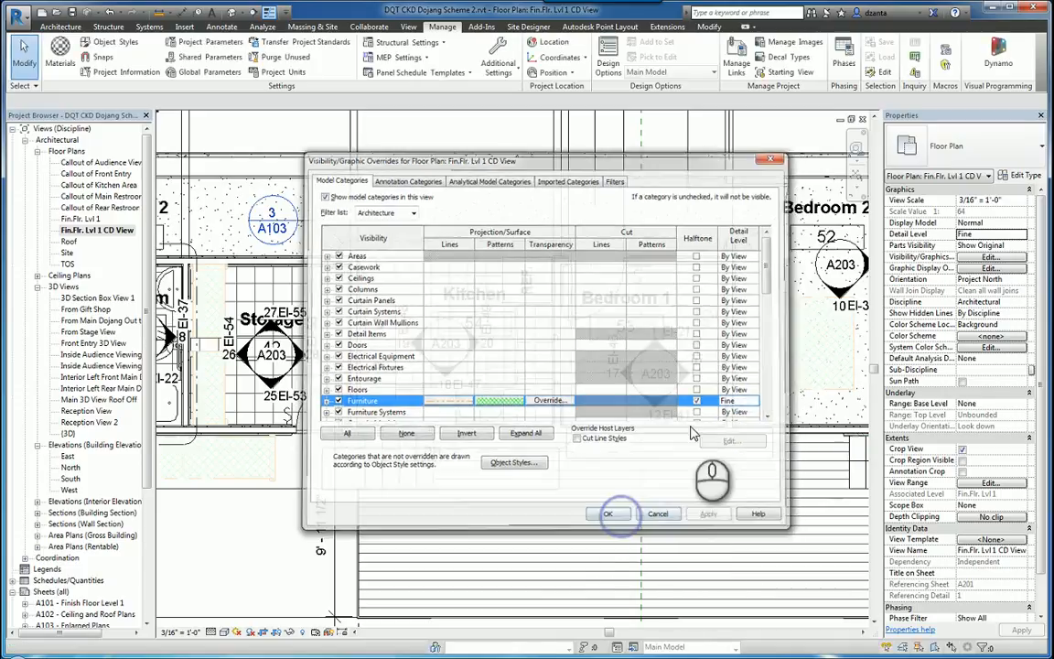
left_click(608, 513)
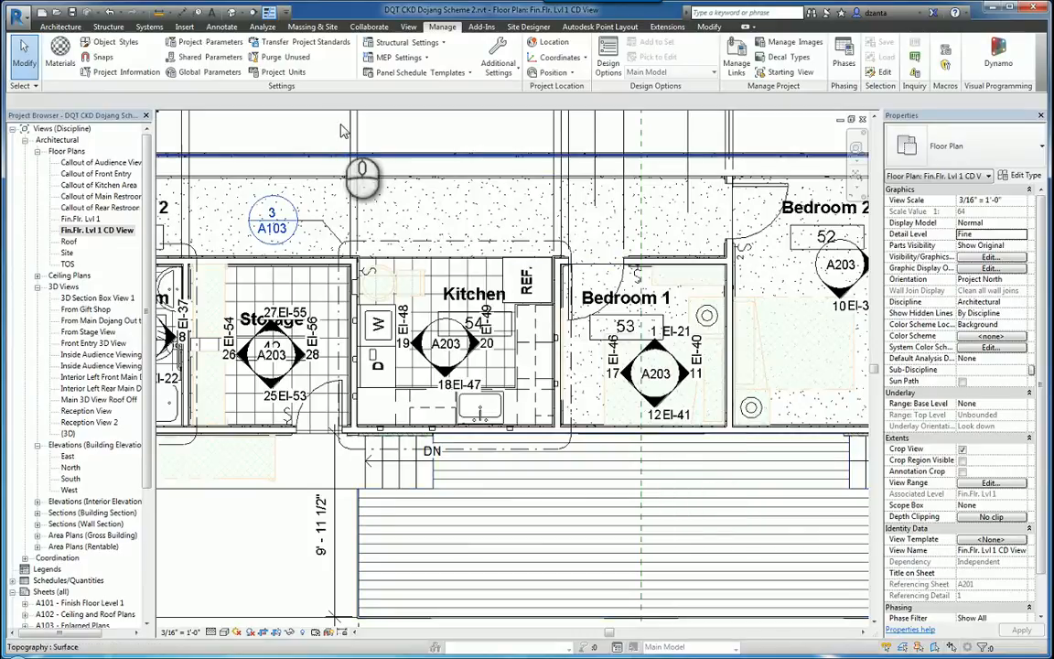
left_click(988, 256)
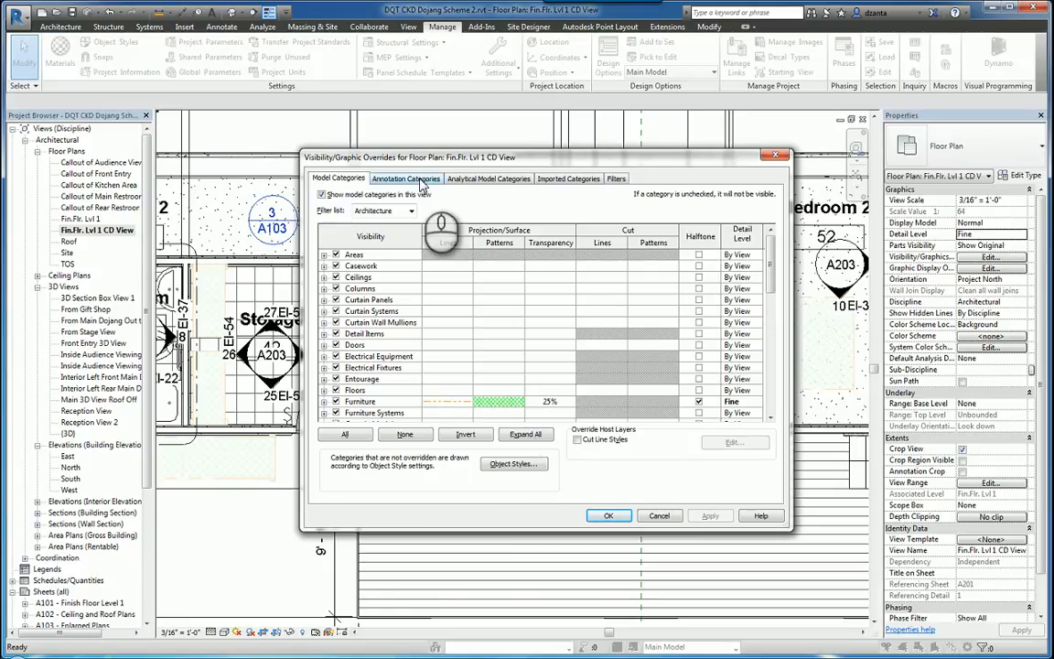
Browse the Annotation Categories list, then switch to Analytical Model Categories
left_click(407, 179)
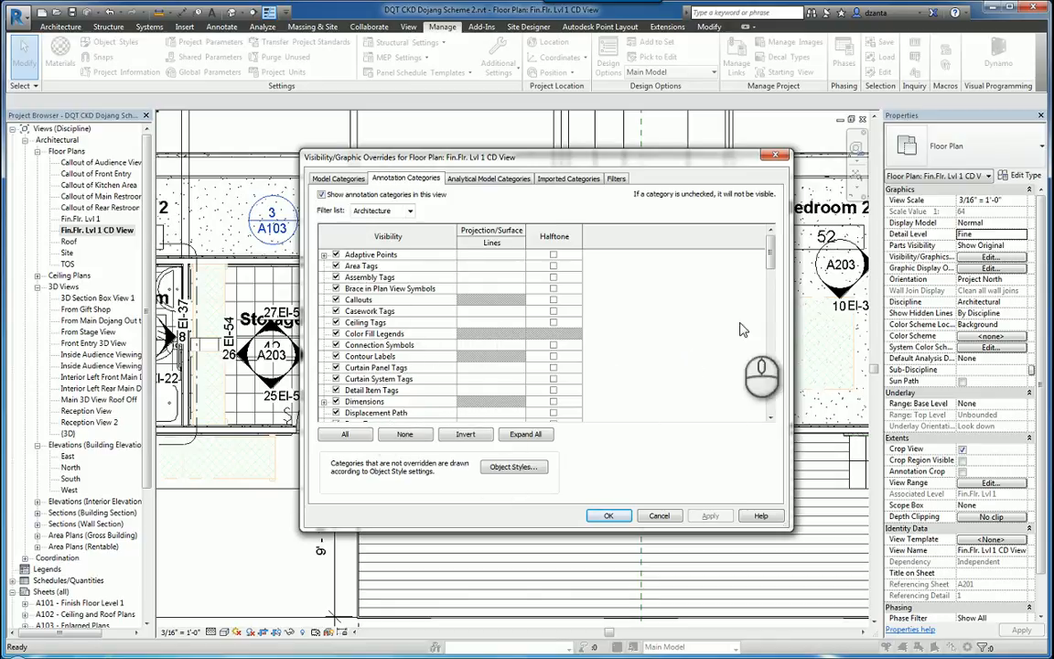
scroll("down", 3)
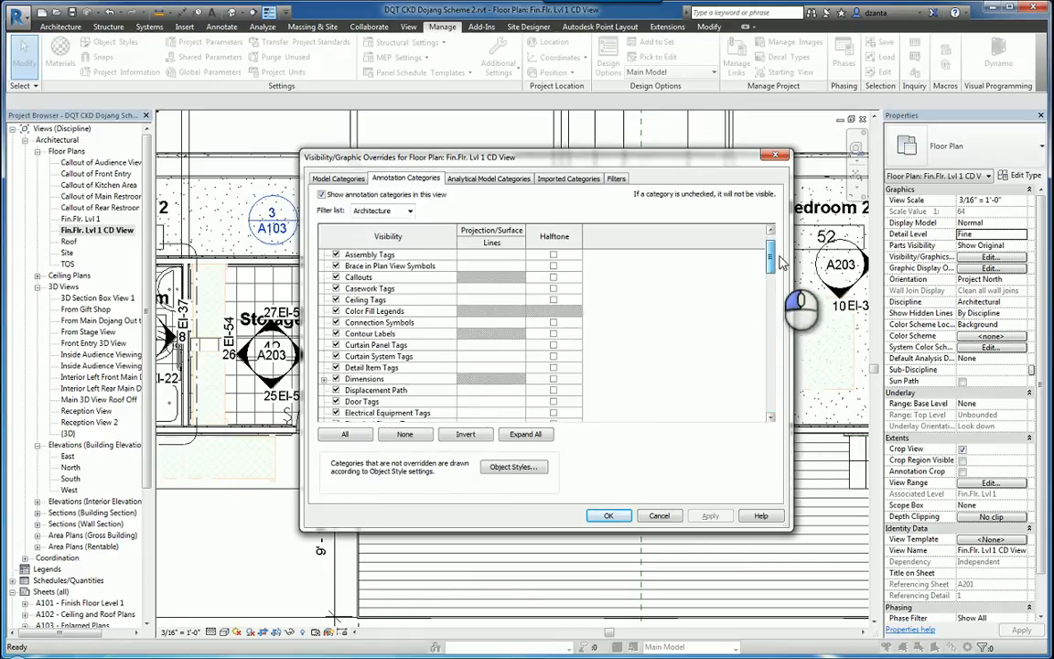
left_click(487, 180)
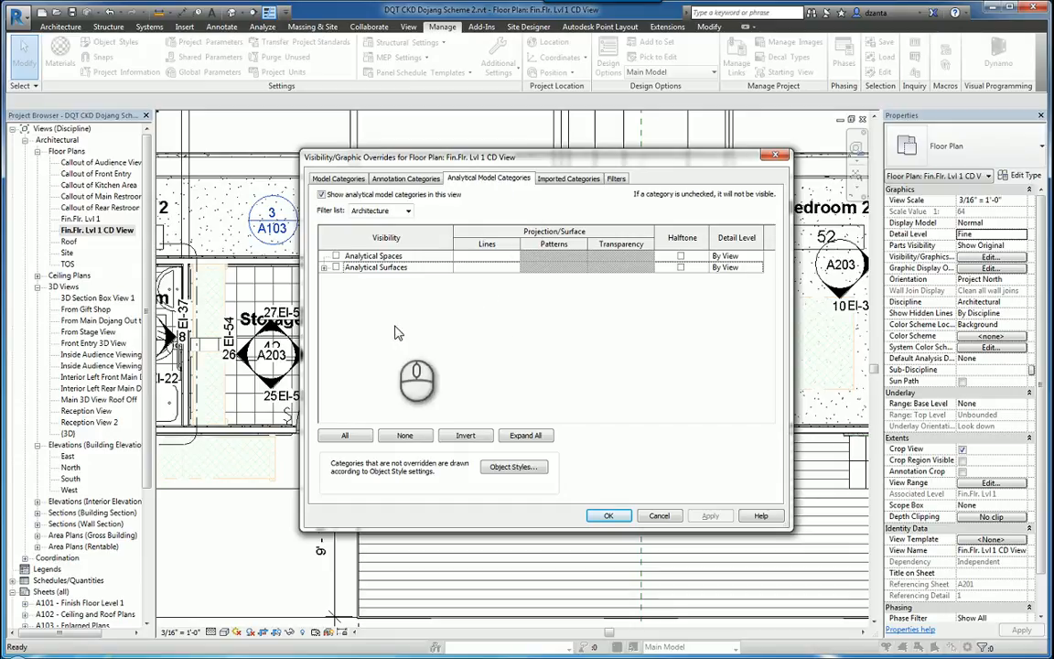
Expand Analytical Surfaces, visit Imported Categories and Filters, and return to Model Categories
left_click(326, 267)
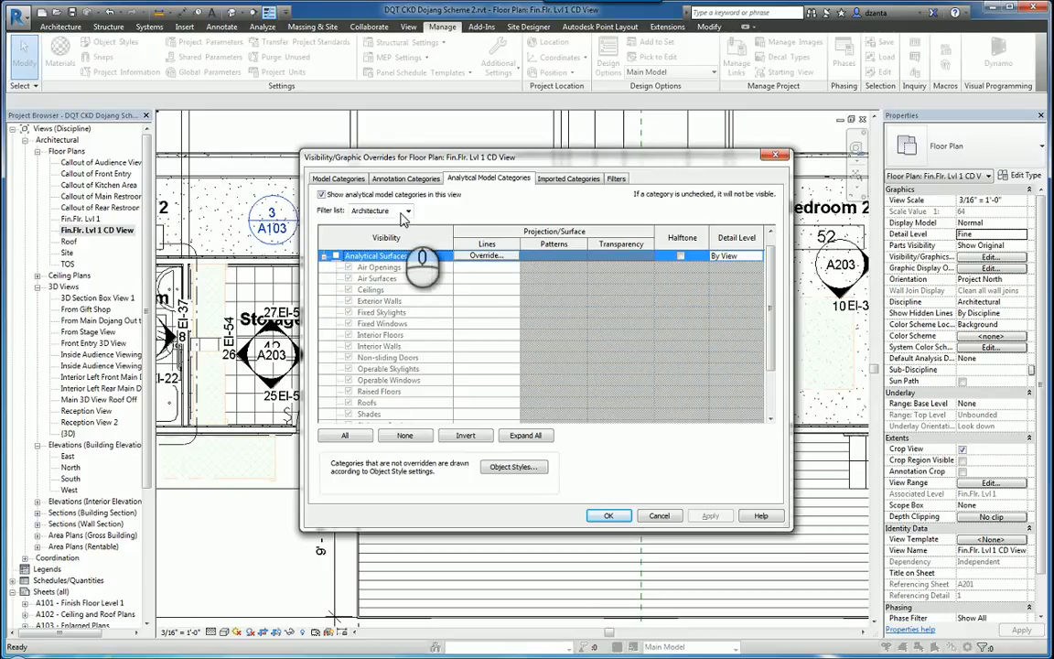
left_click(567, 179)
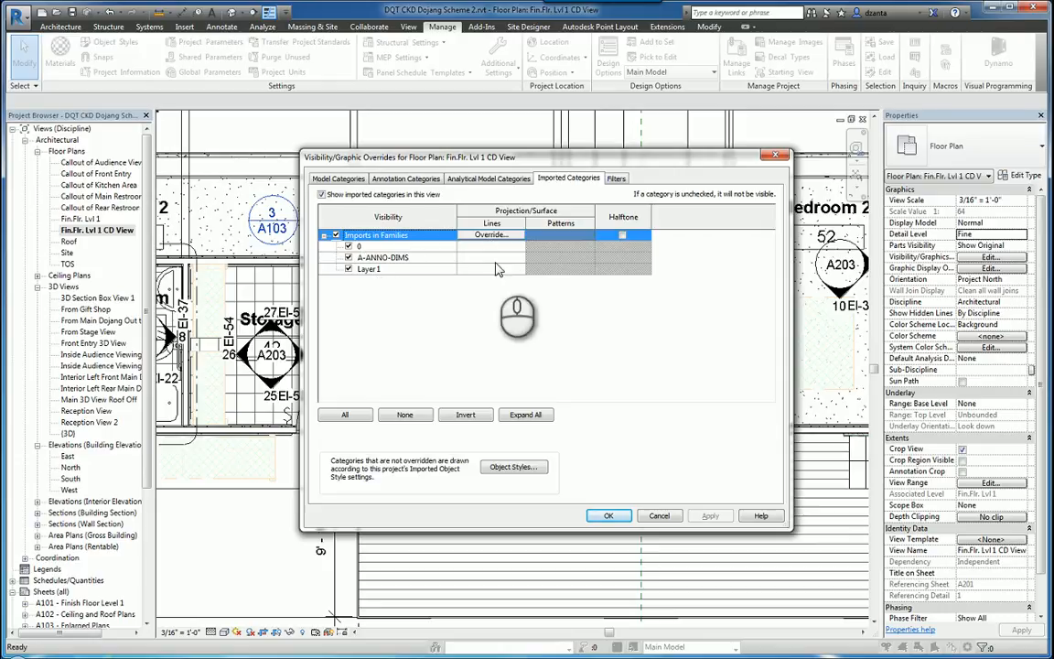
mouse_move(516, 255)
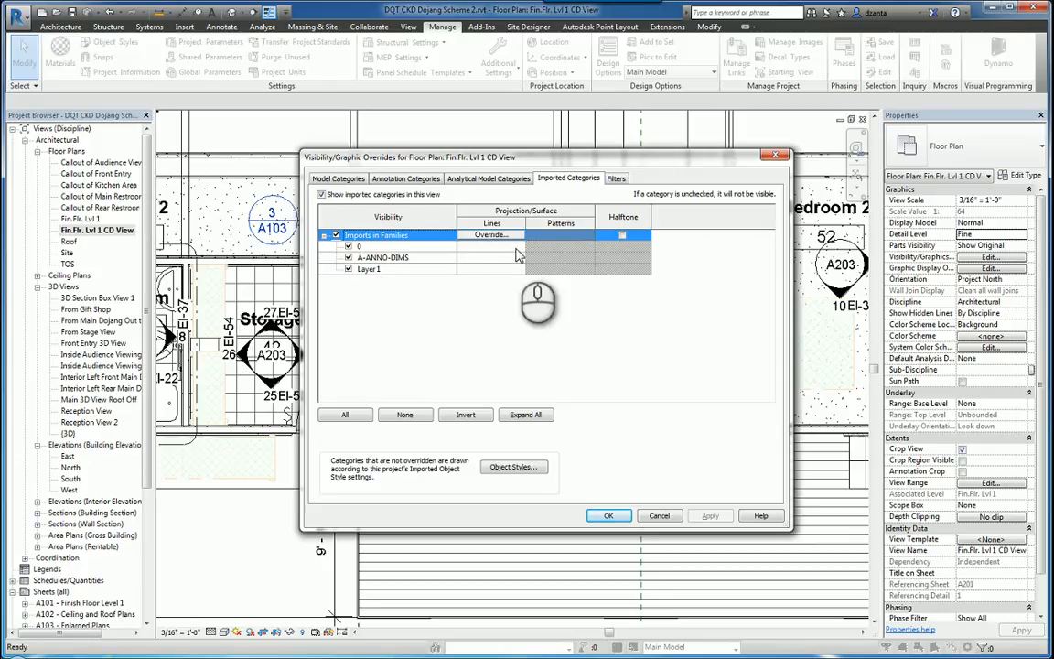
left_click(615, 179)
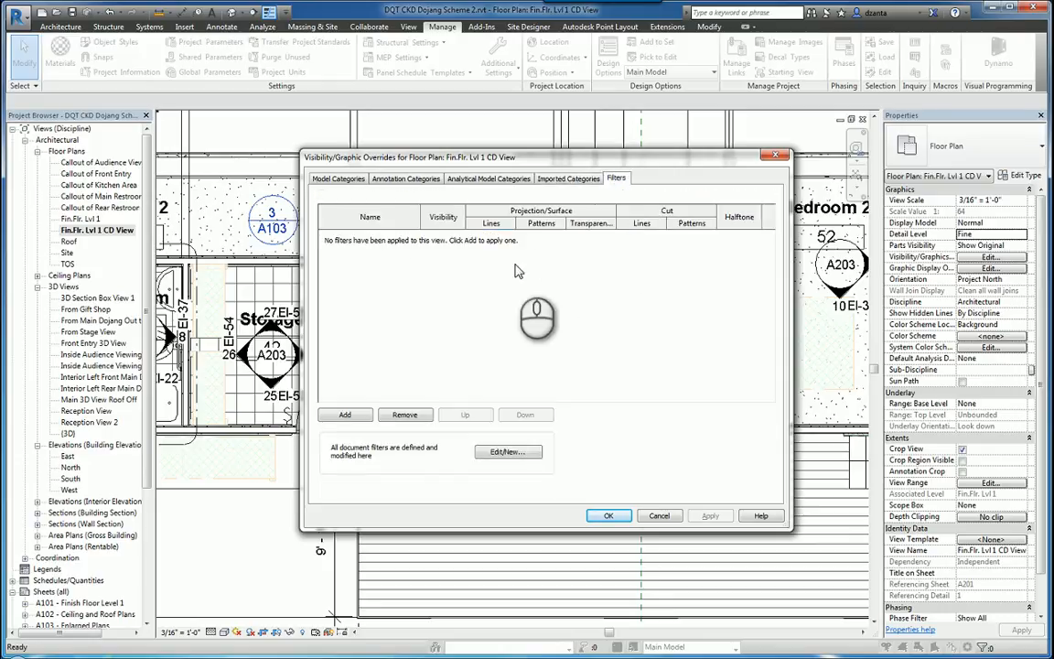
mouse_move(657, 383)
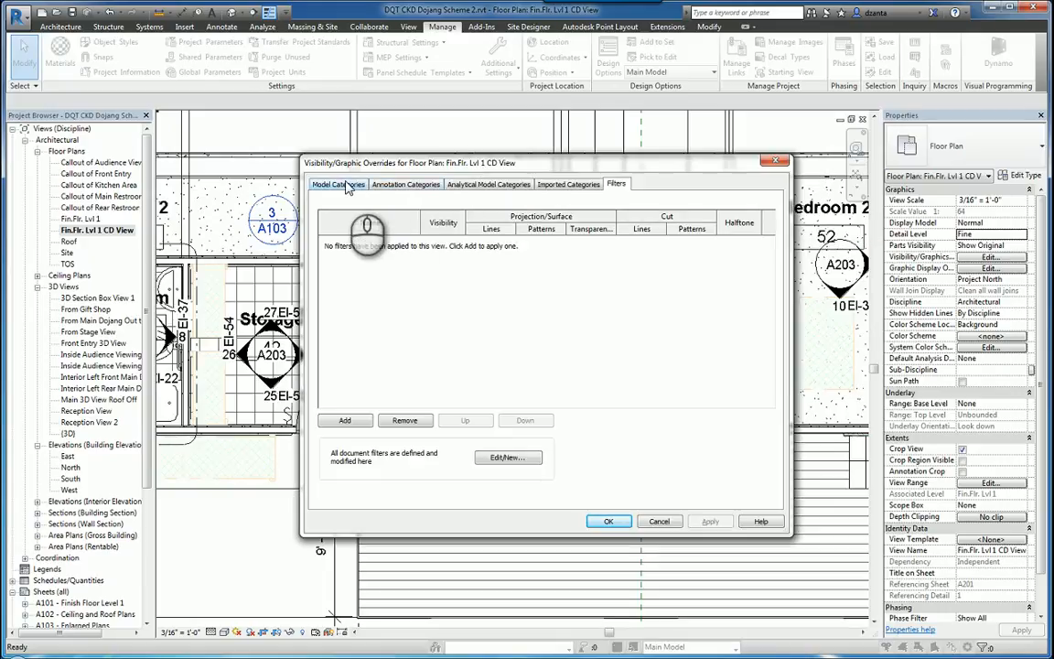
left_click(337, 183)
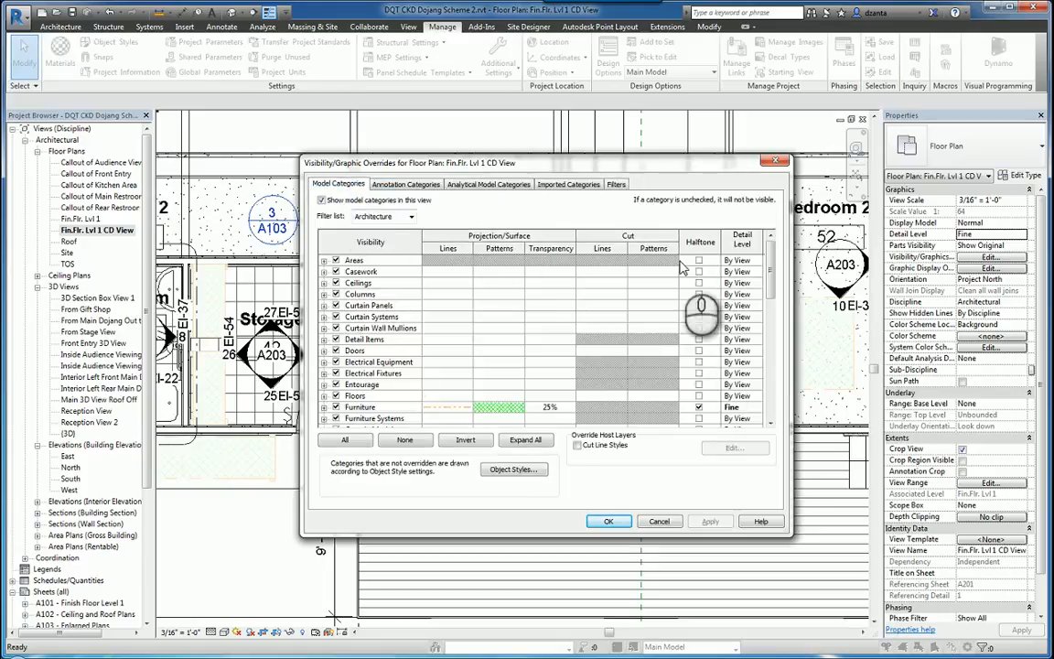